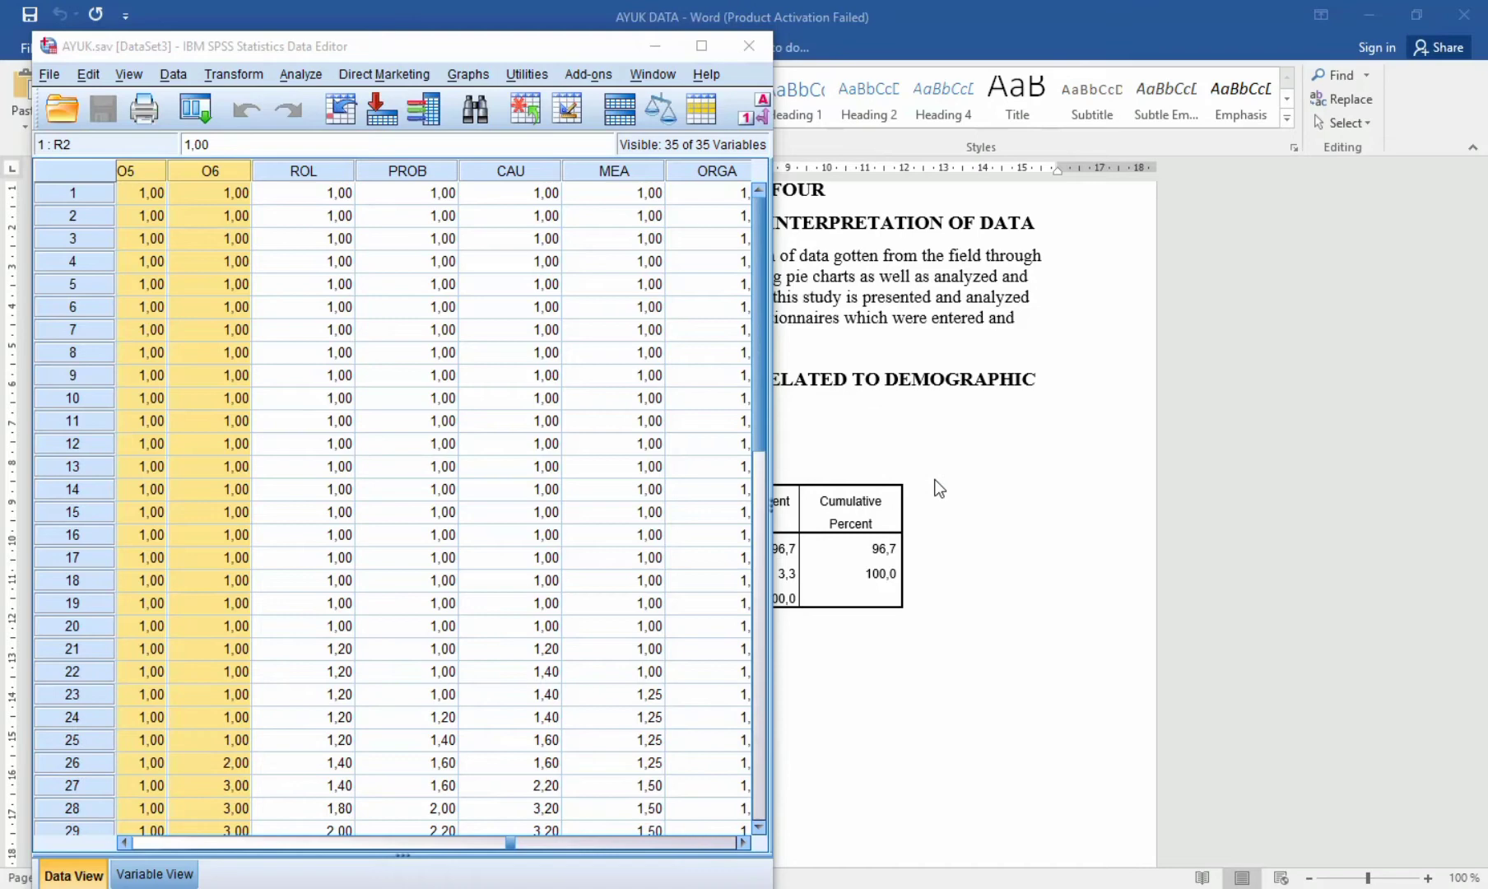
{"action": "mouse_move", "coordinate": [685, 495]}
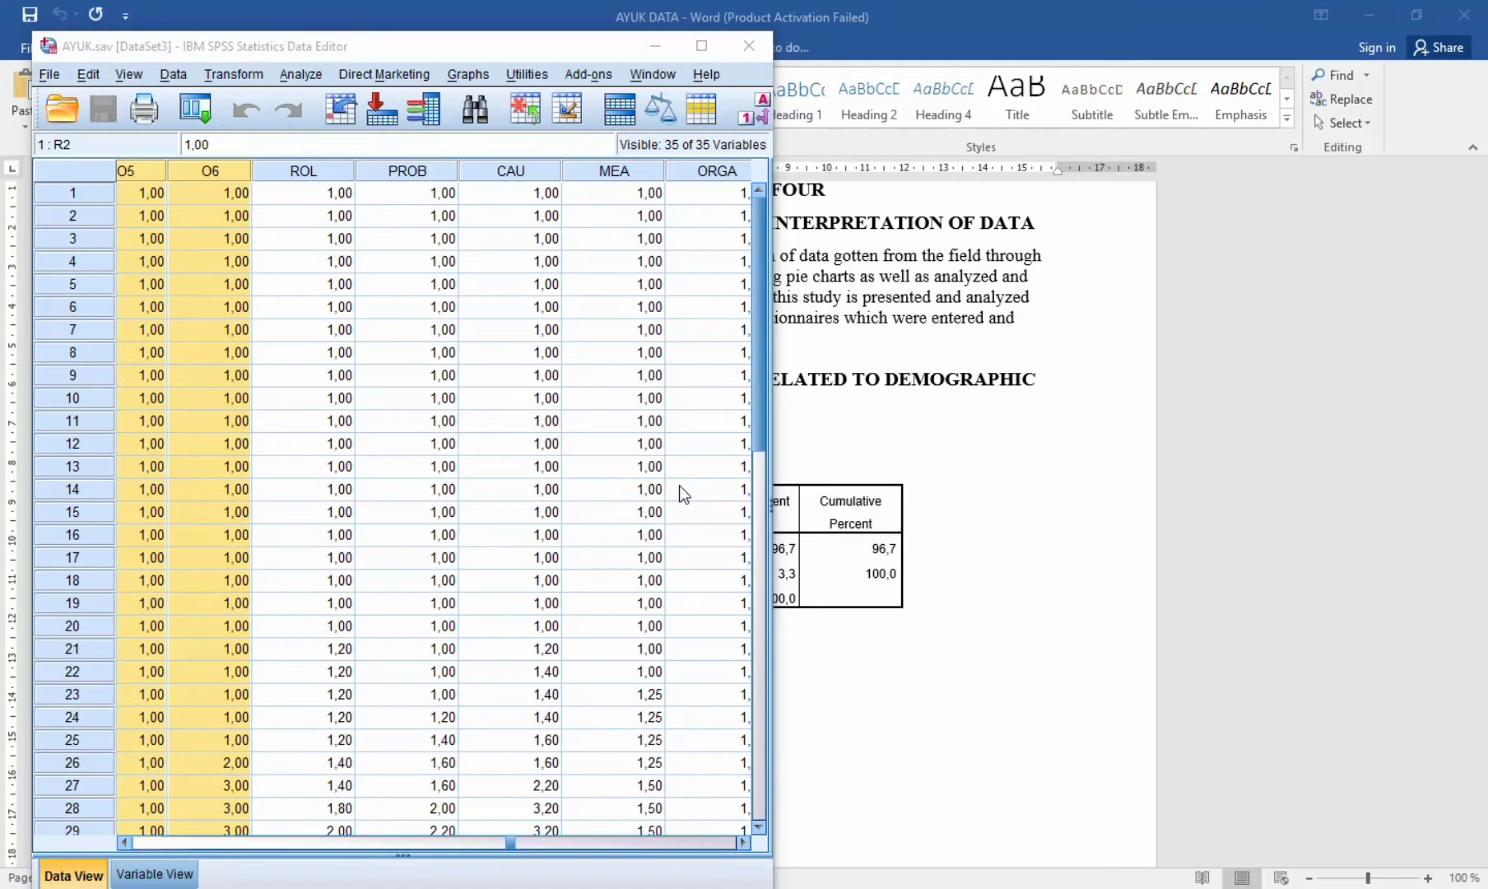
{"action": "mouse_move", "coordinate": [688, 368]}
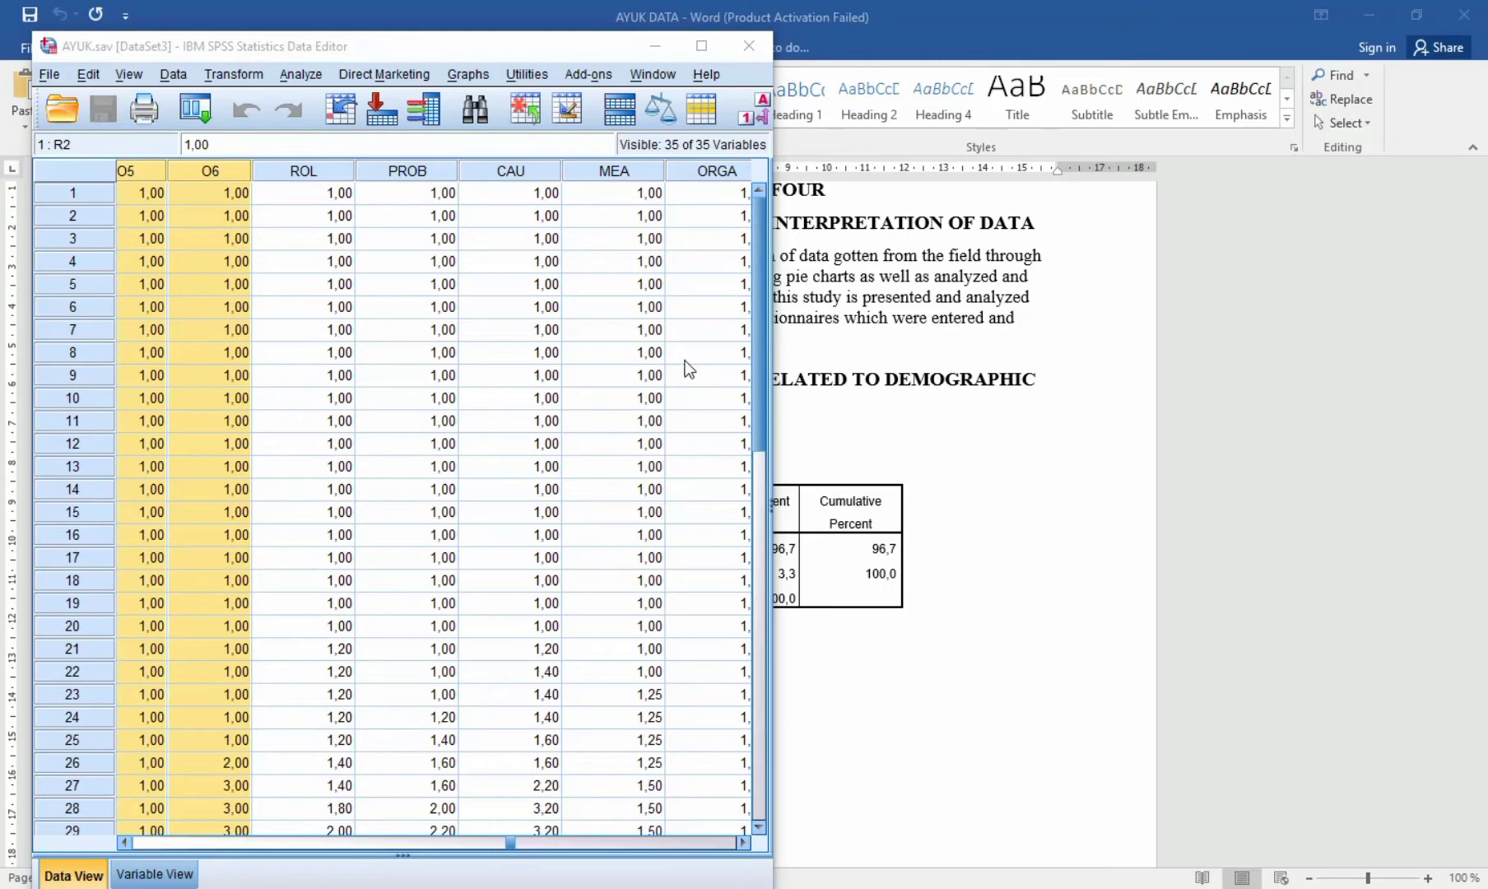
{"action": "mouse_move", "coordinate": [340, 33]}
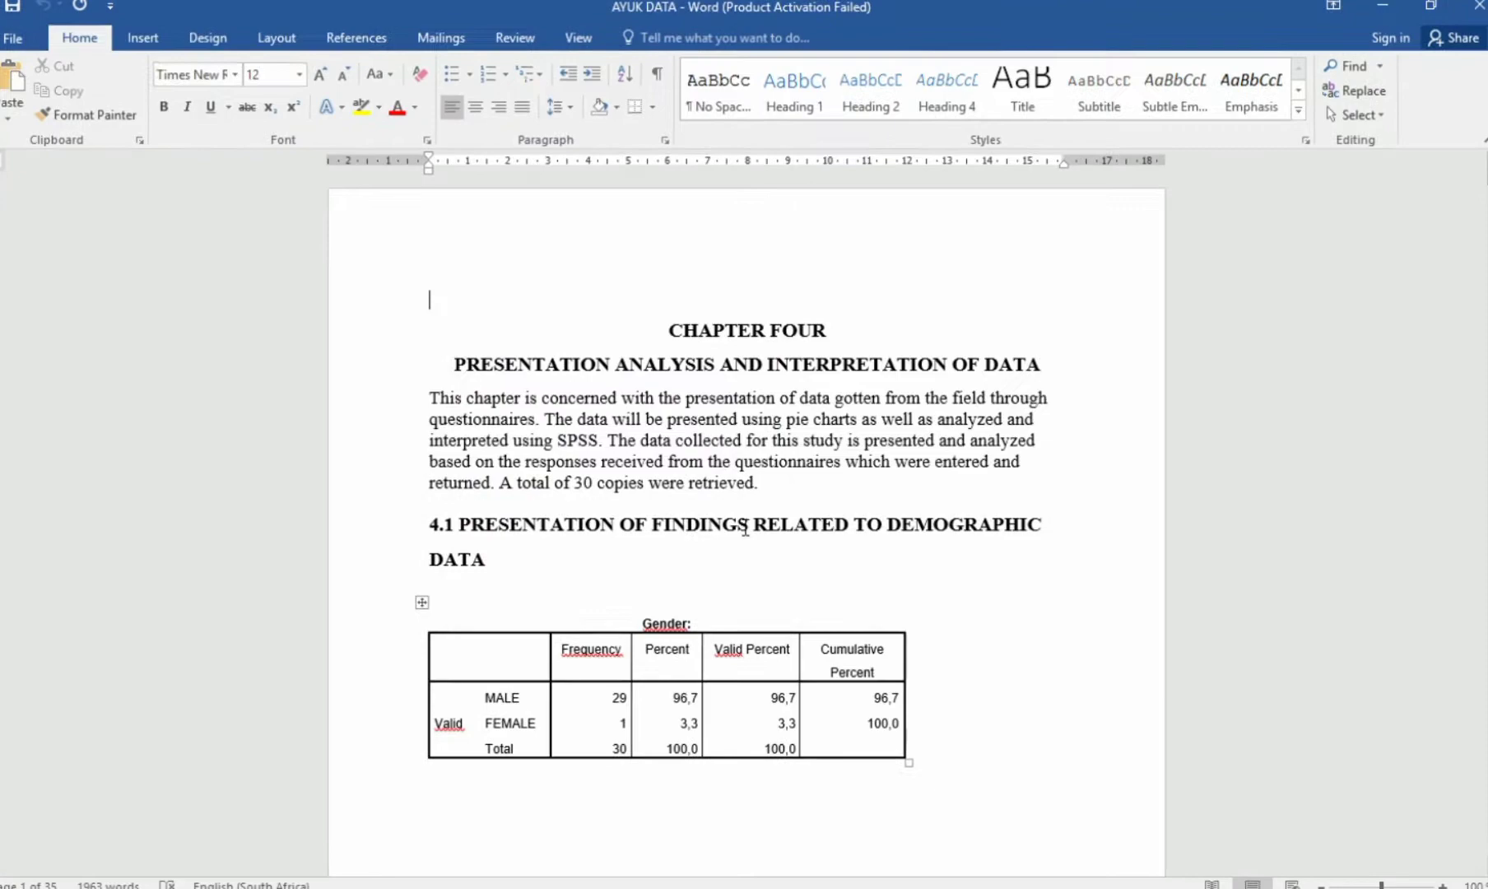
- Scroll down to section 4.3, Presentation of Inferential Statistics / Hypothesis Testing
{"action": "scroll", "scroll_direction": "down", "scroll_amount": 3}
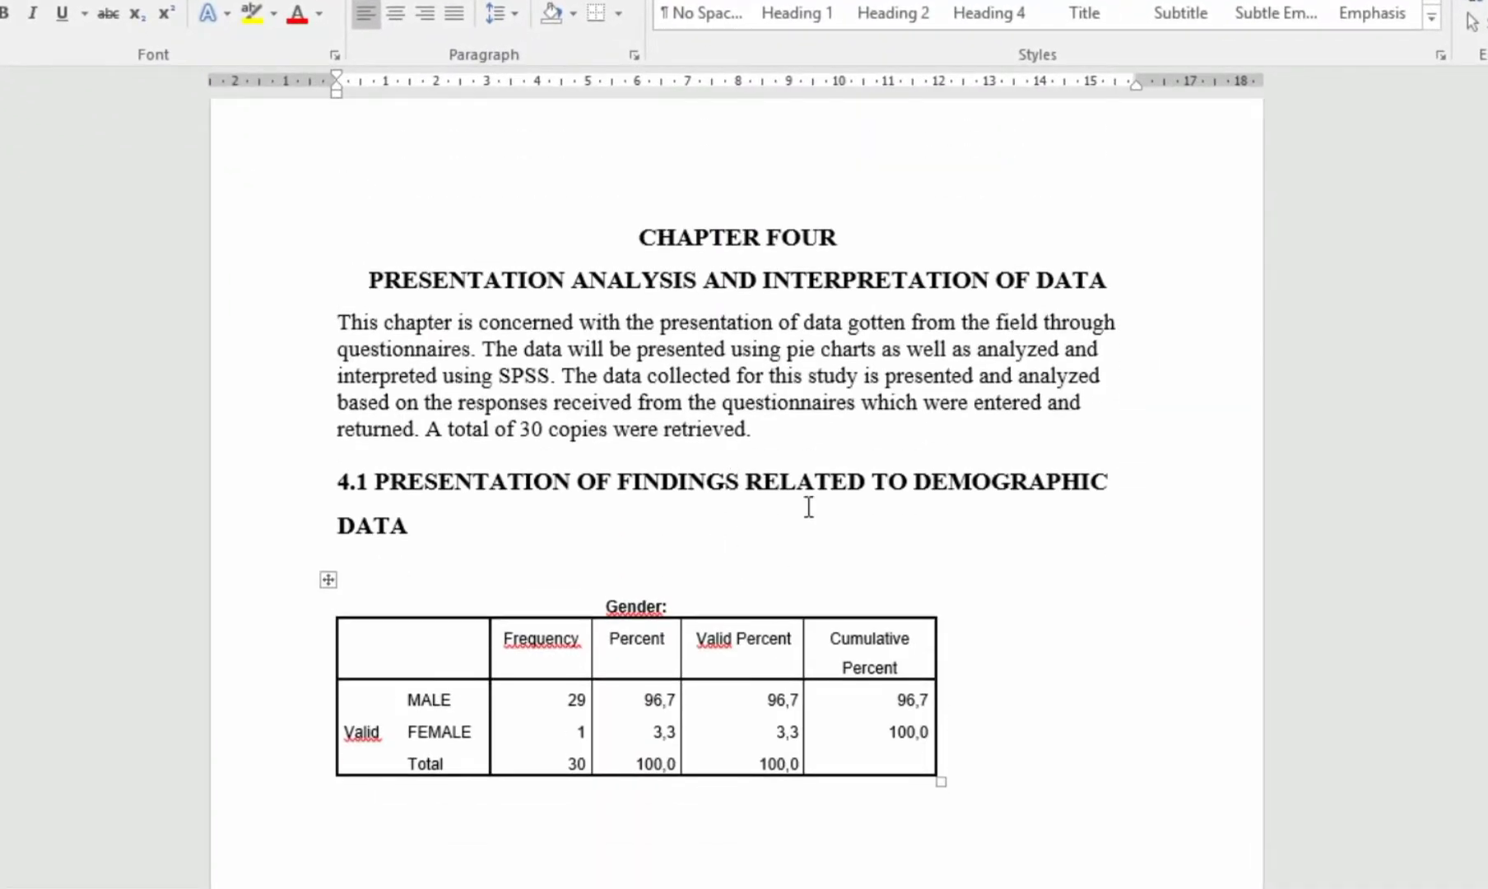
{"action": "scroll", "scroll_direction": "down", "scroll_amount": 3}
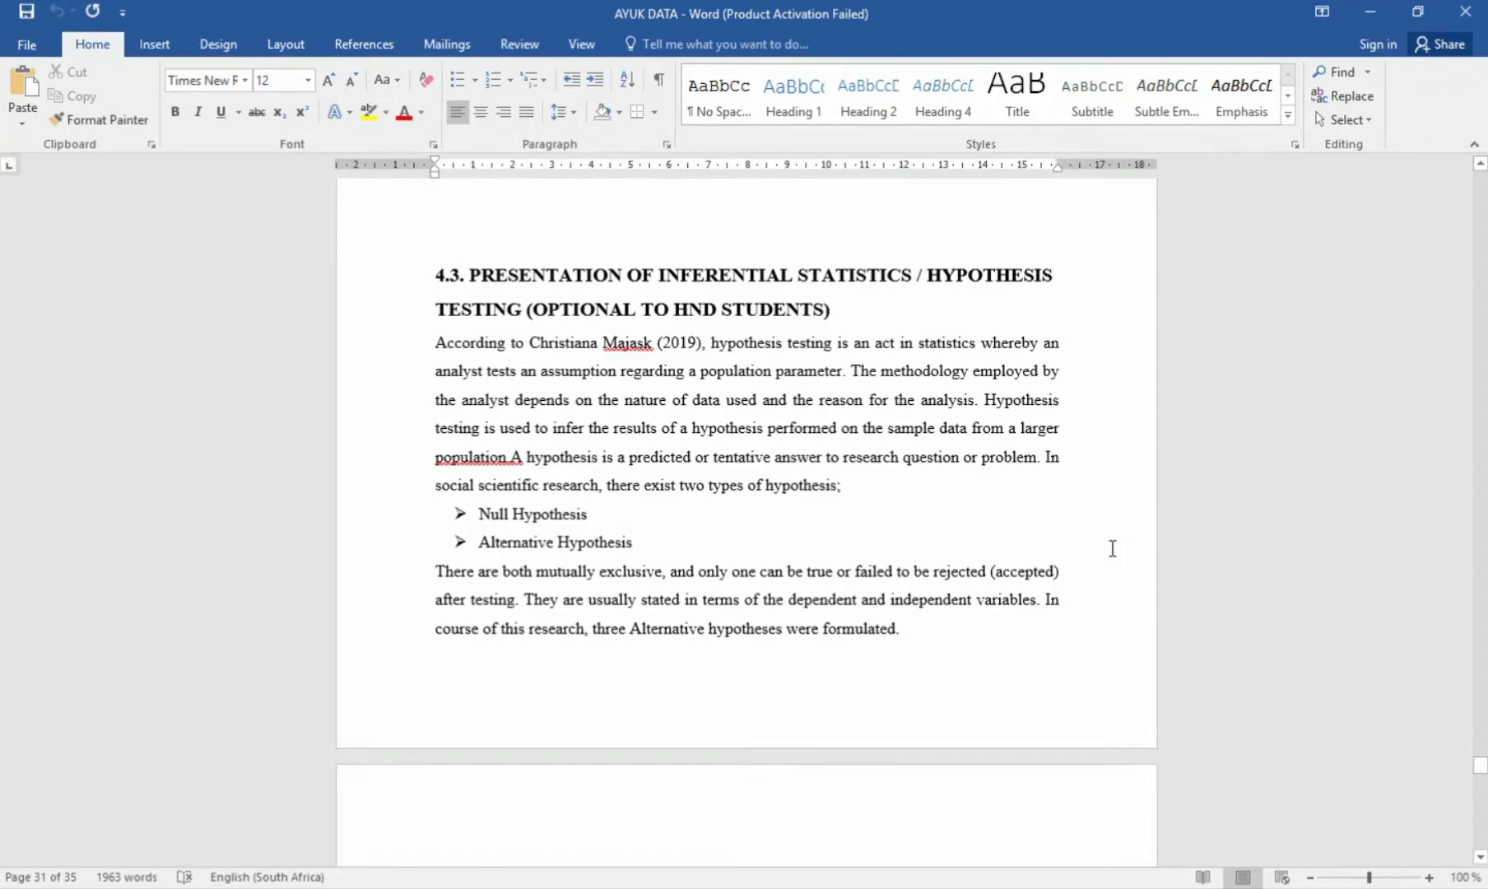
{"action": "scroll", "scroll_direction": "down", "scroll_amount": 3}
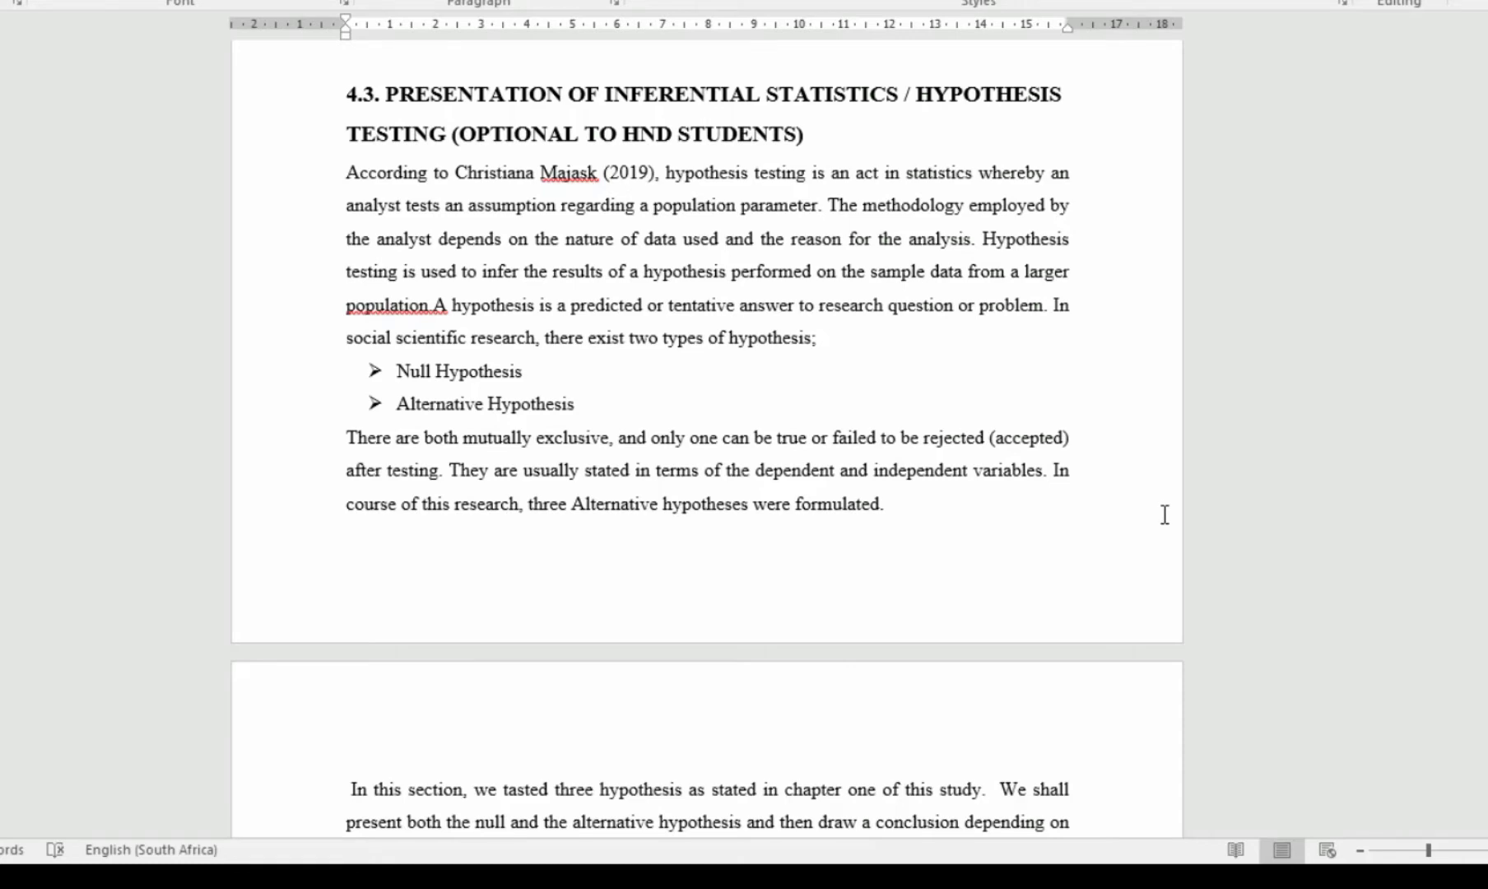
- Scroll to the ROLES PLAYED vs ORGANIZATIONAL GOALS correlation table and point out its headings
{"action": "scroll", "scroll_direction": "down", "scroll_amount": 3}
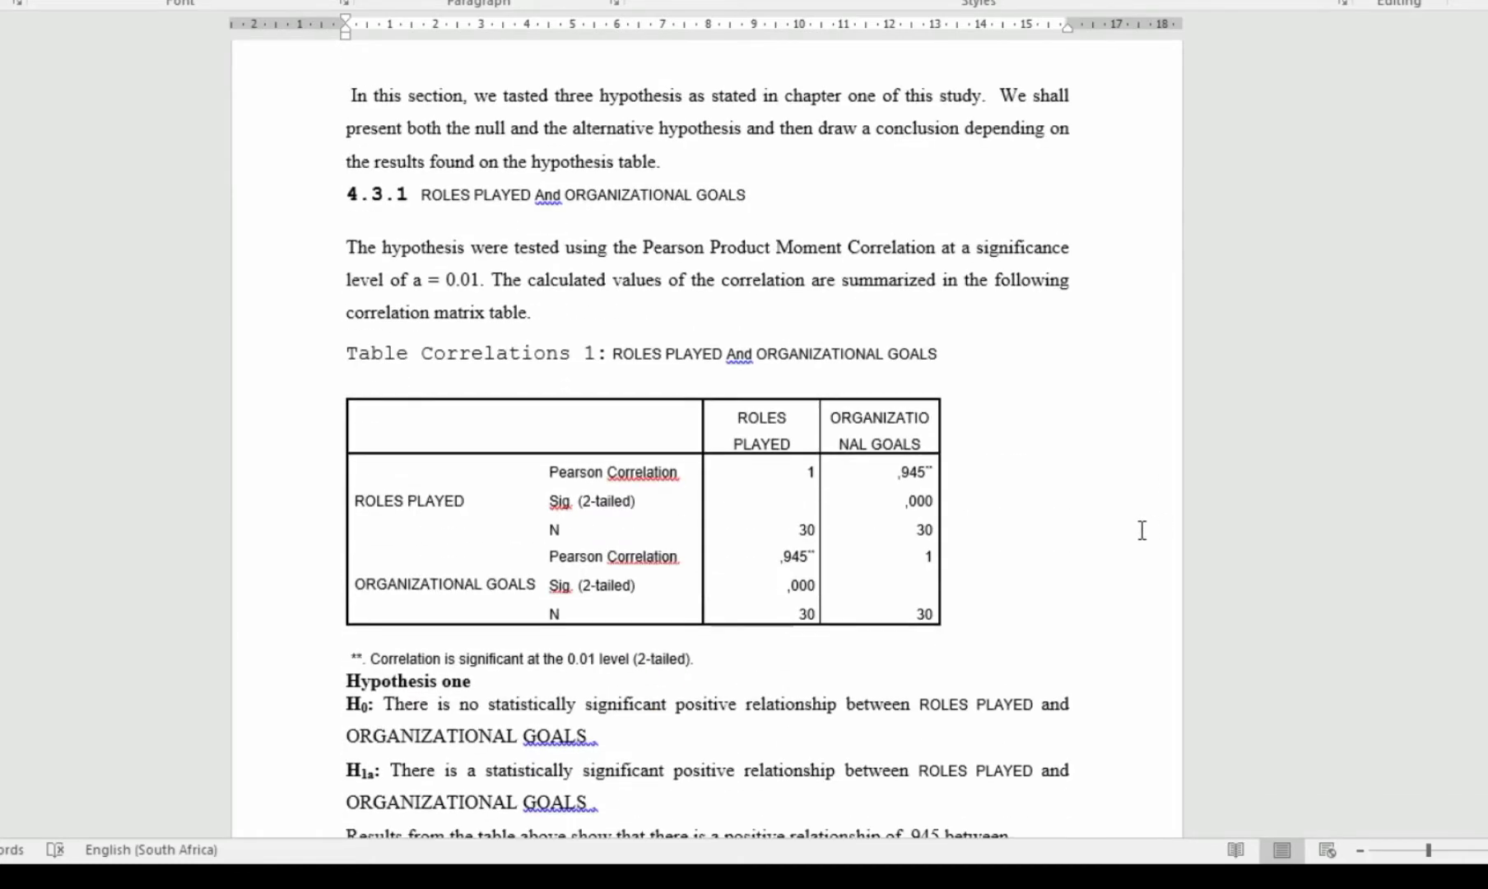
{"action": "mouse_move", "coordinate": [652, 364]}
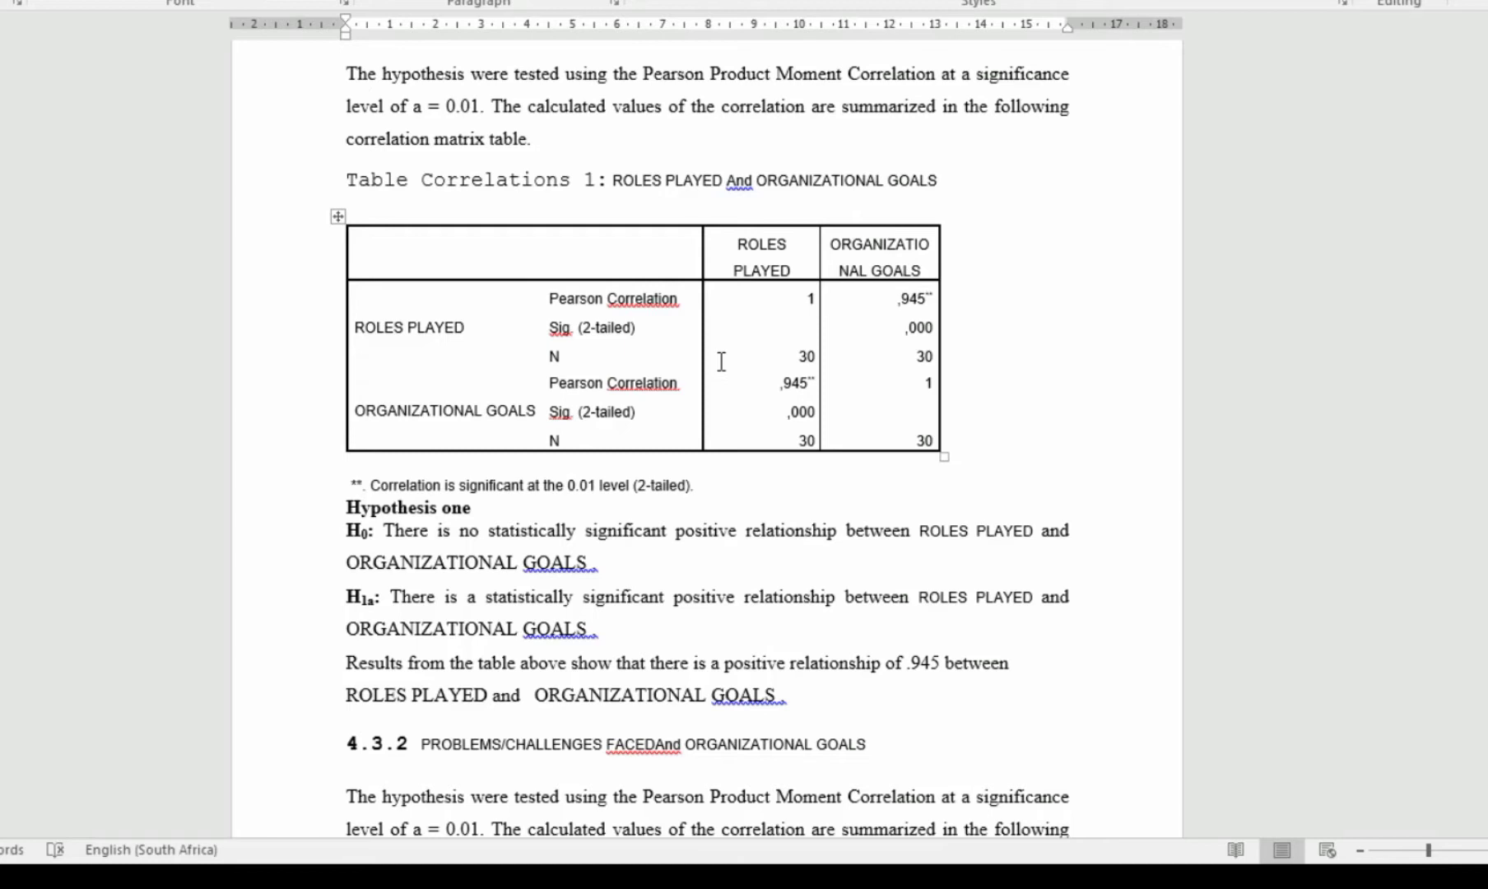
{"action": "mouse_move", "coordinate": [678, 331]}
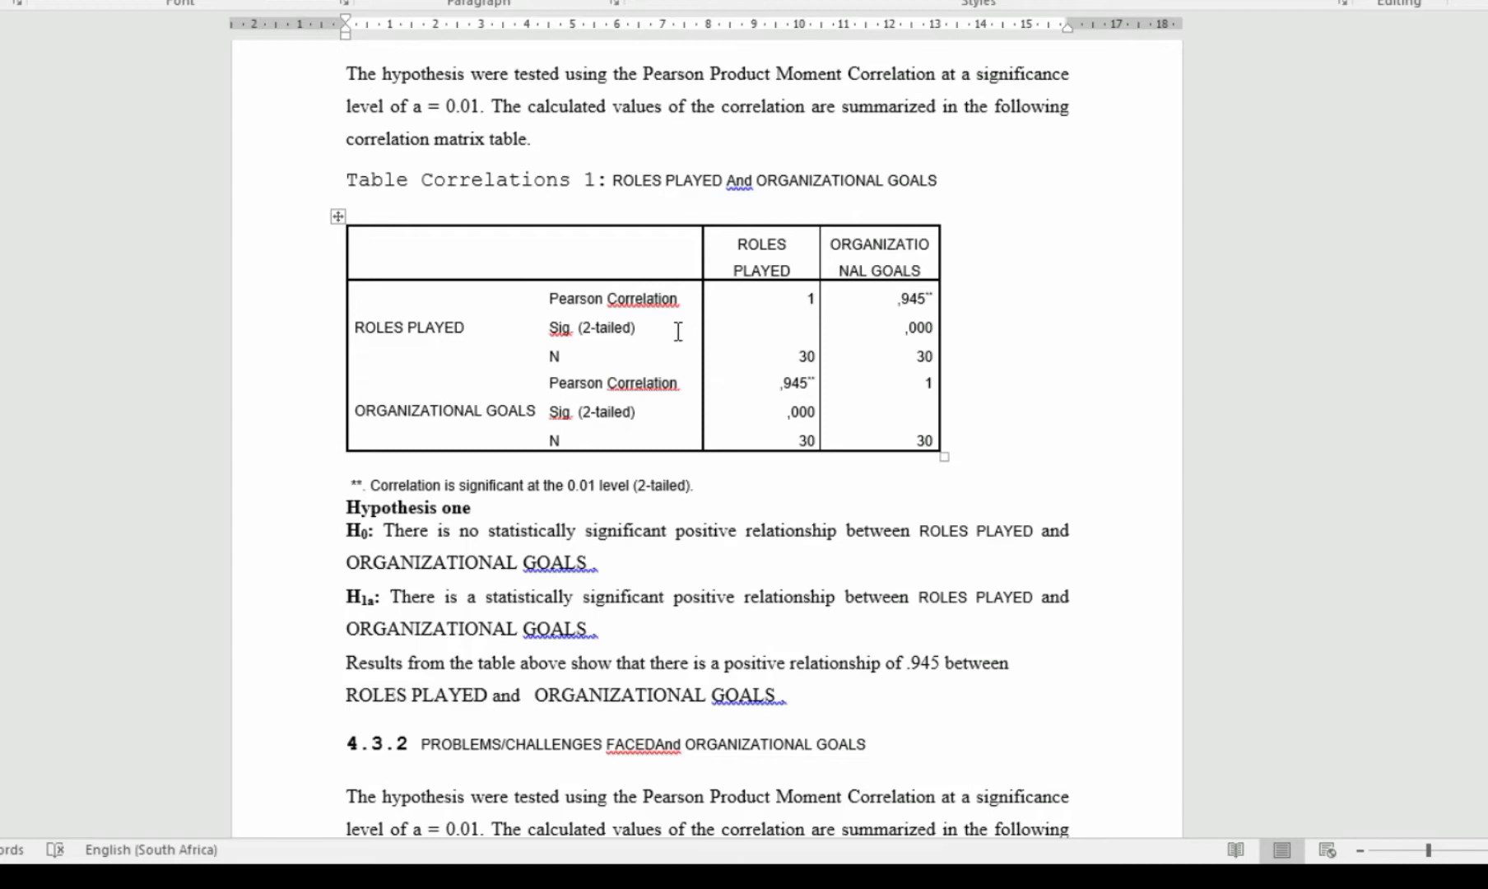
{"action": "mouse_move", "coordinate": [355, 325]}
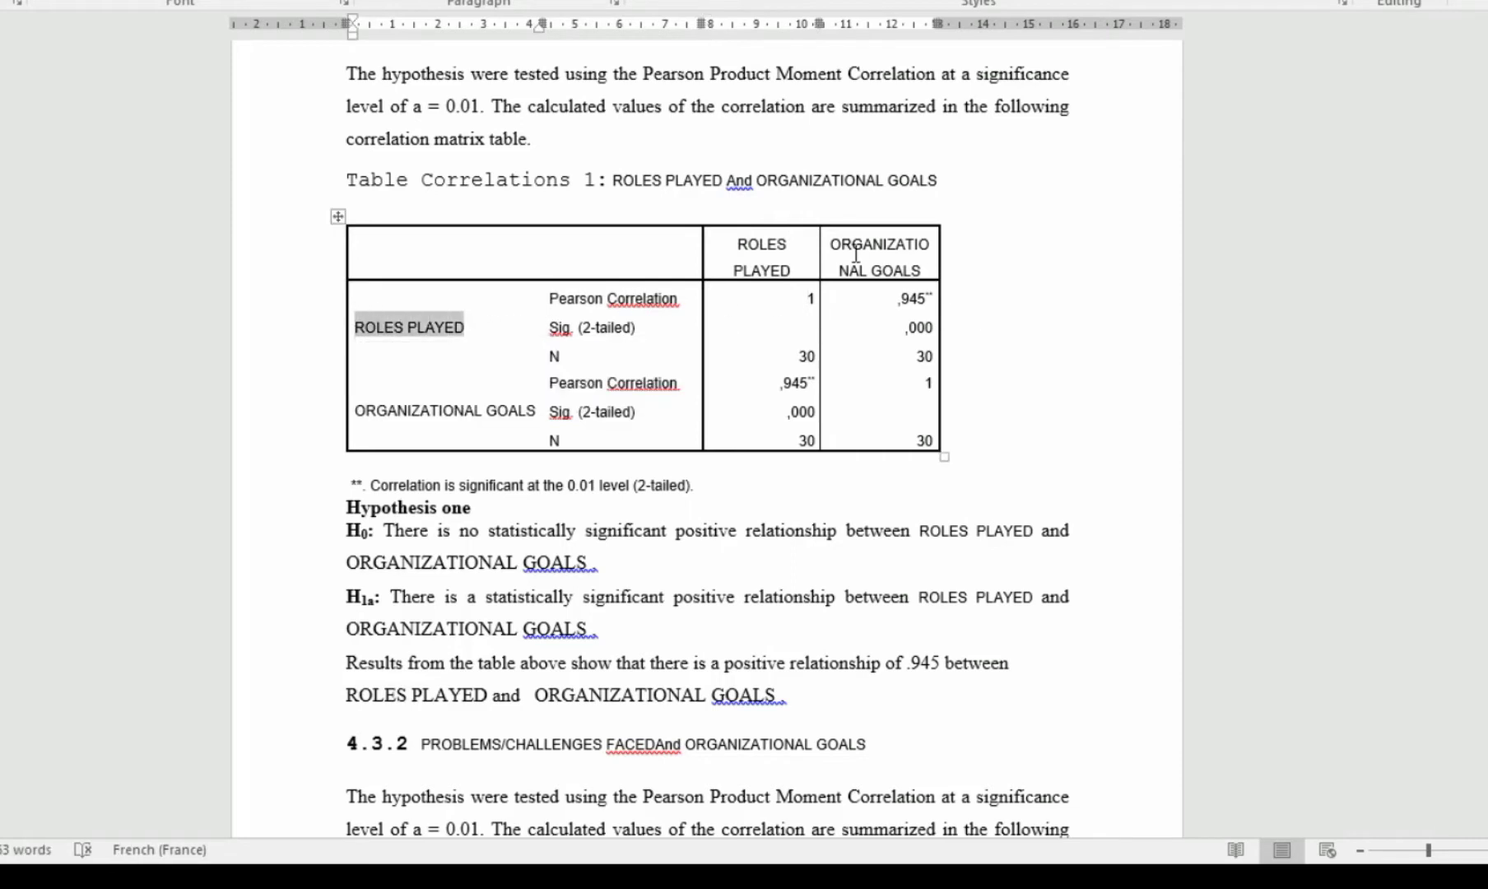
{"action": "left_click", "coordinate": [877, 256]}
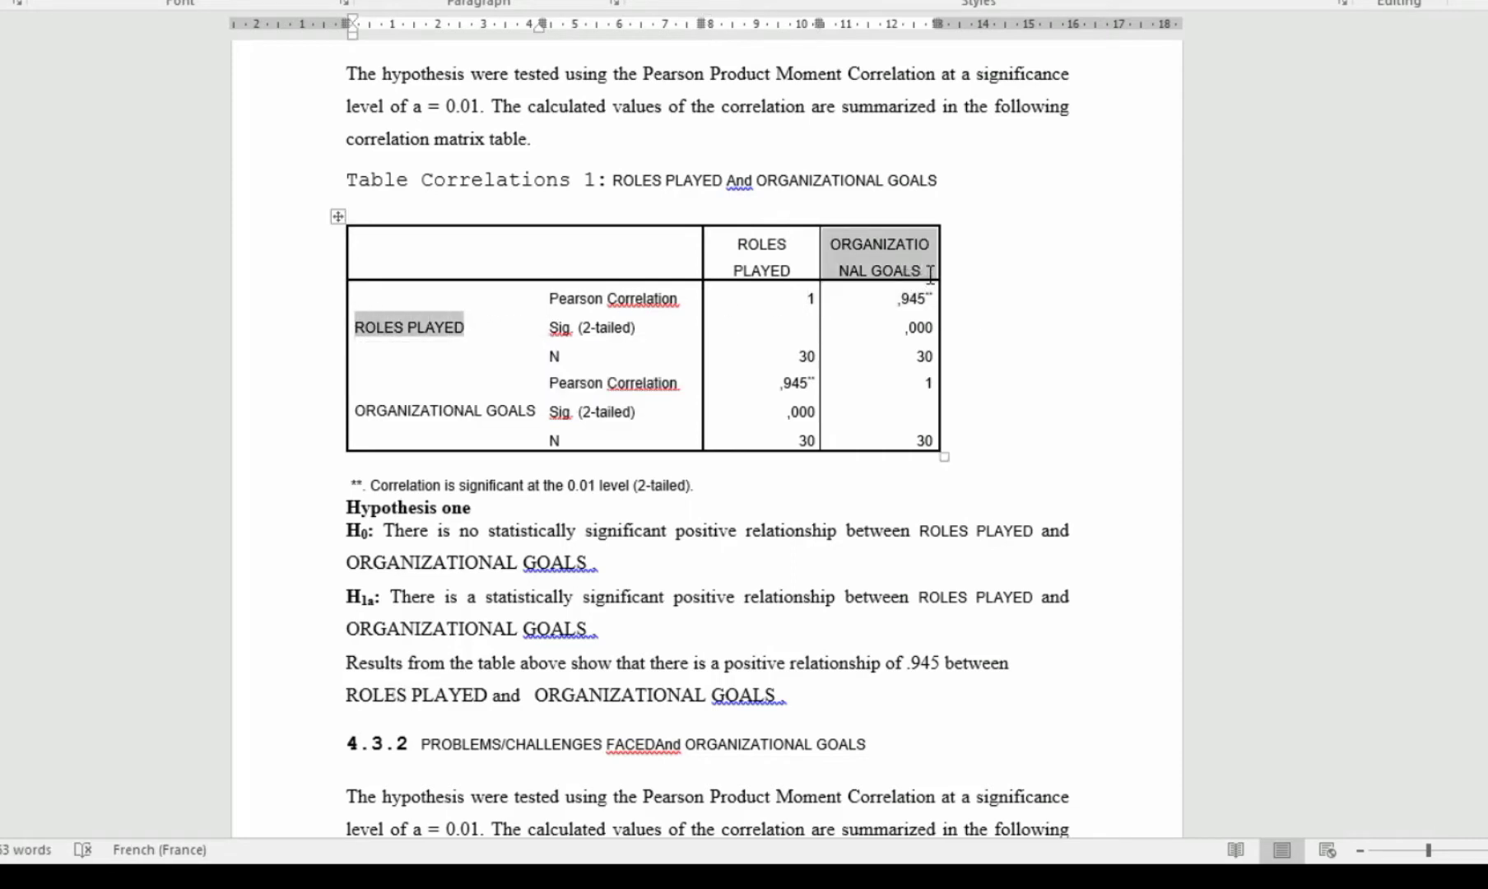
{"action": "left_click", "coordinate": [916, 298]}
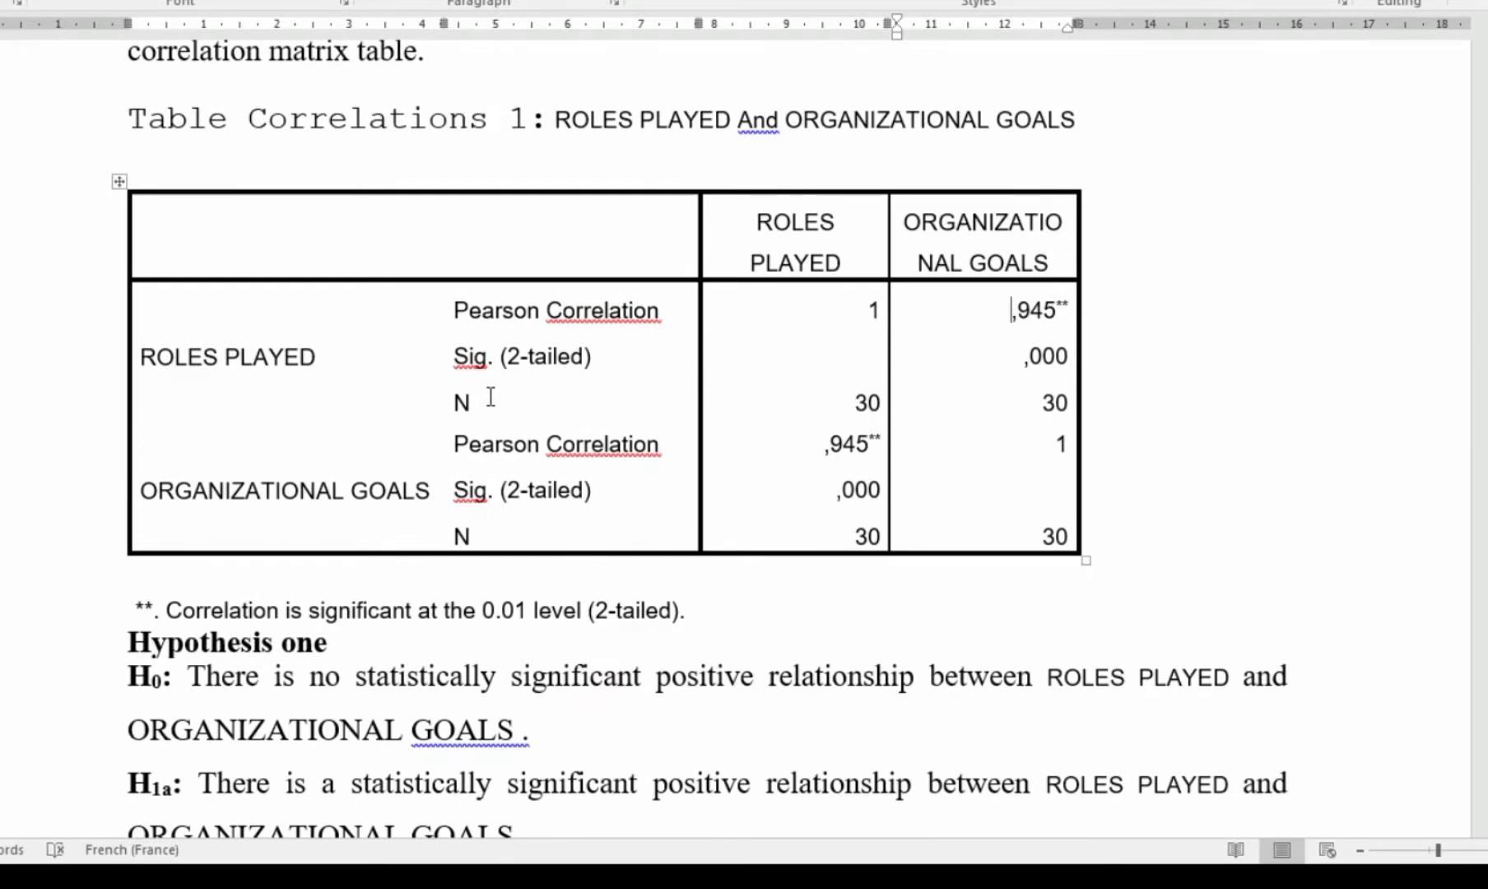
- Point out the Sig. (2-tailed) row and ,000 value, then scroll to Hypothesis one
{"action": "double_click", "coordinate": [506, 610]}
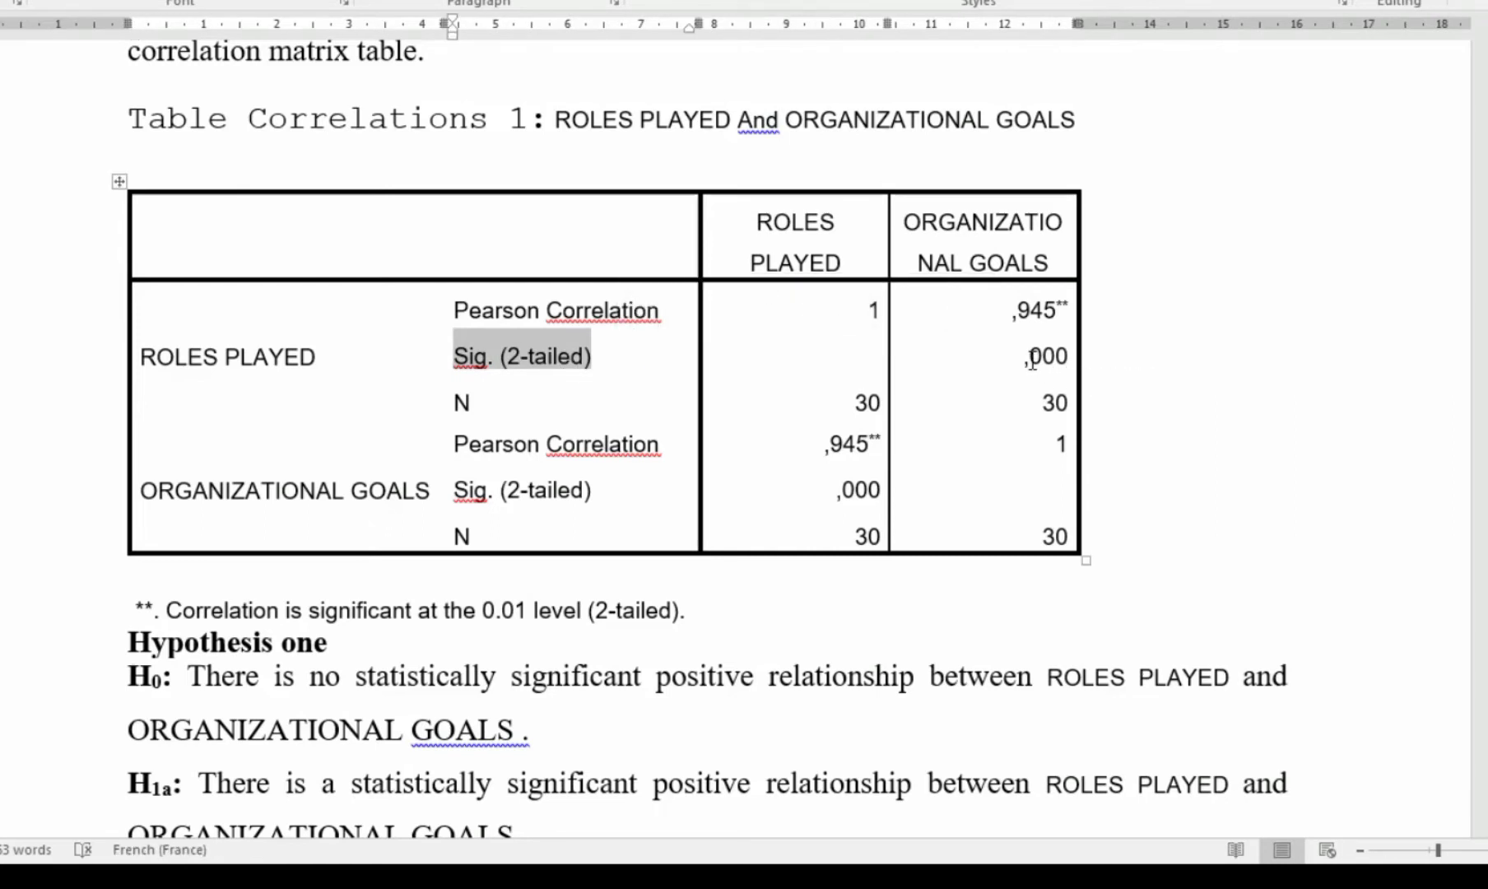
{"action": "left_click", "coordinate": [1044, 356]}
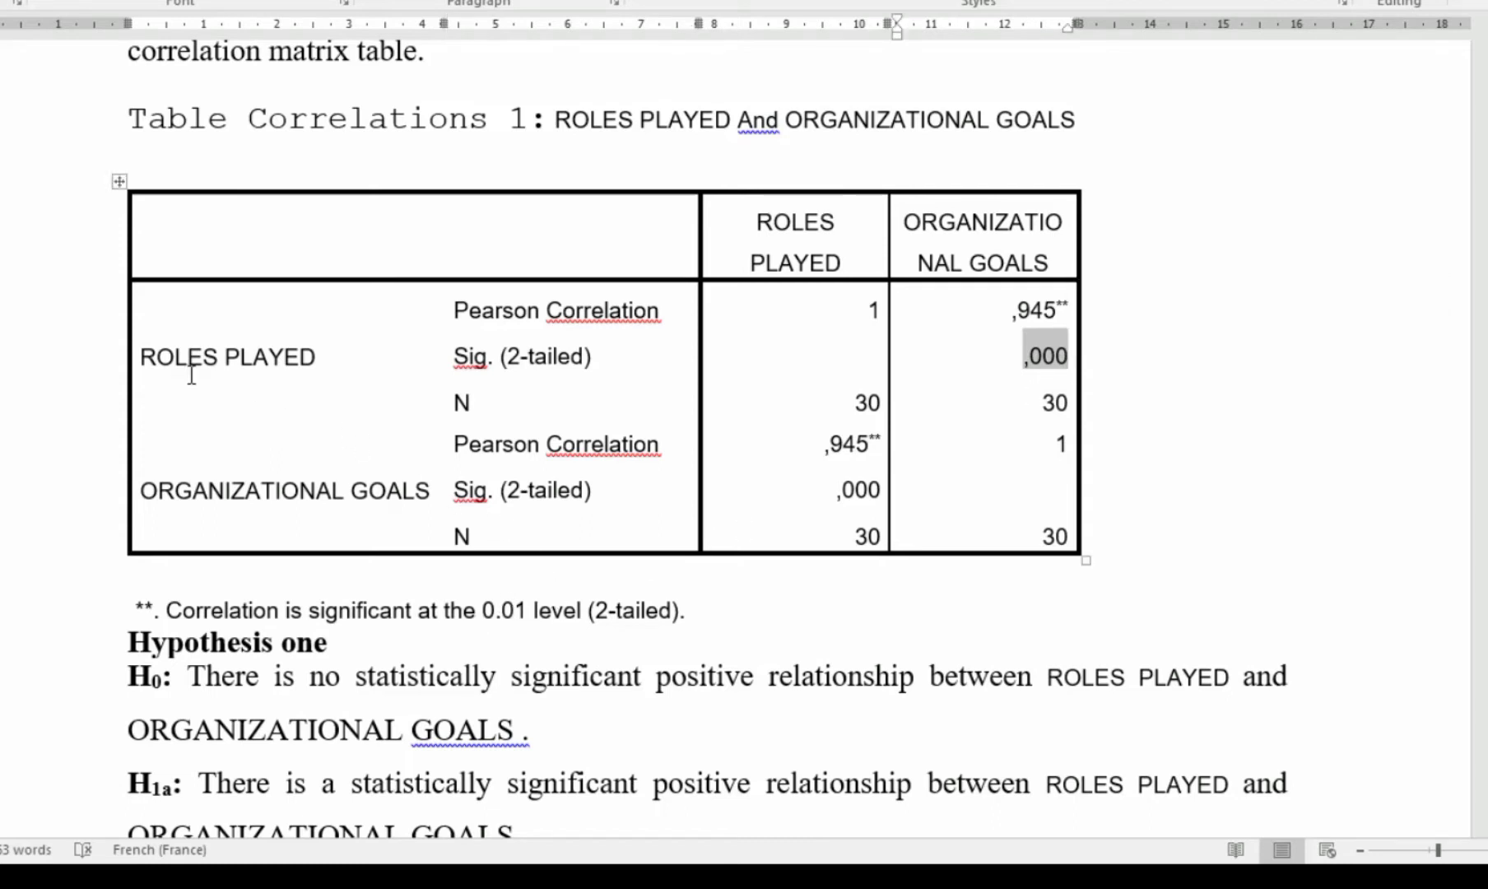
{"action": "mouse_move", "coordinate": [812, 393]}
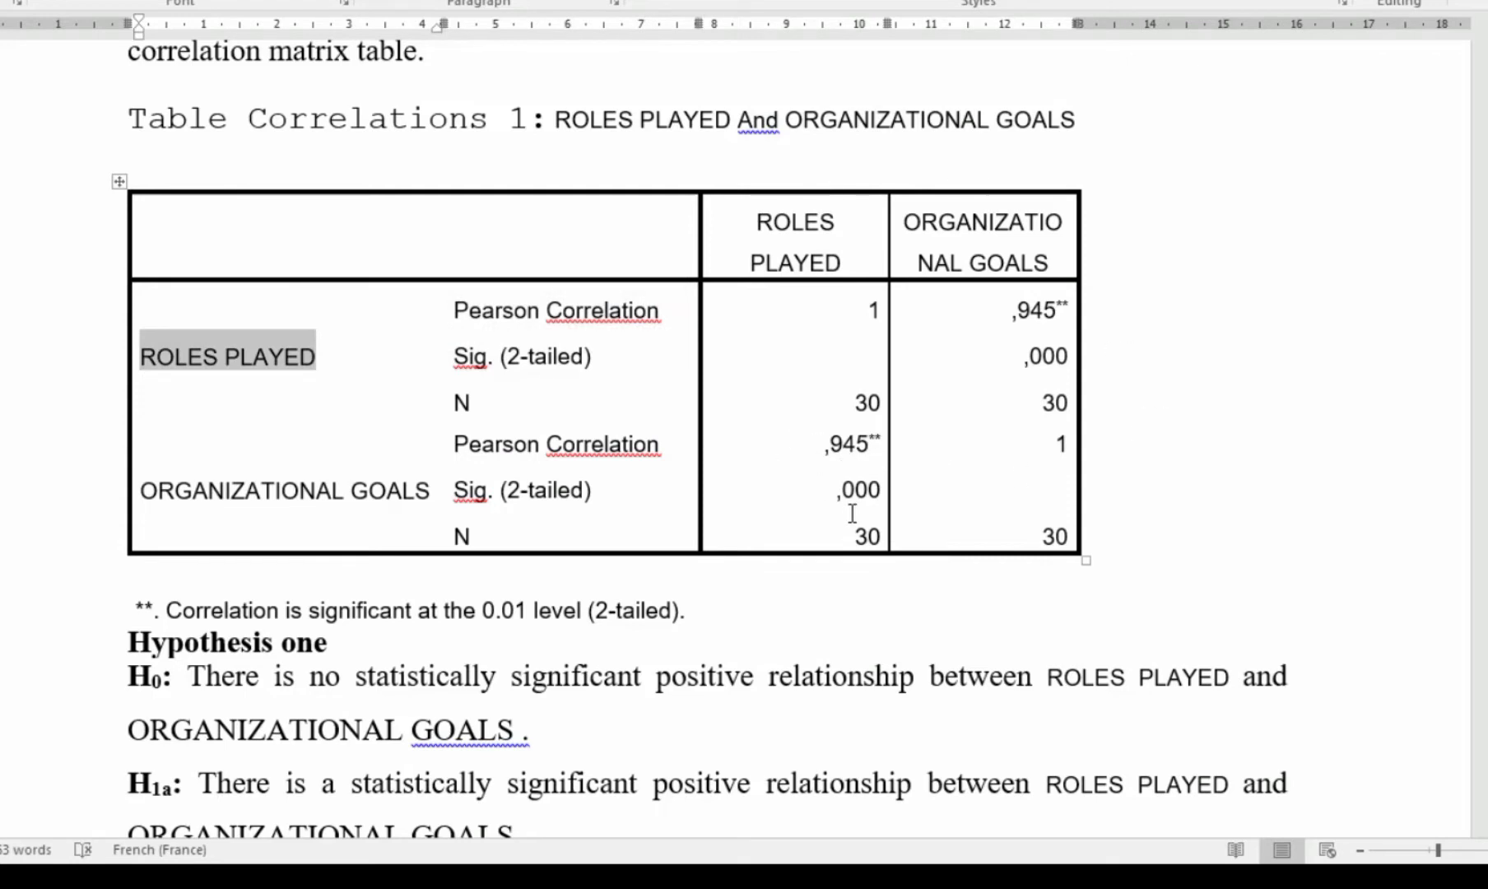
{"action": "scroll", "scroll_direction": "down", "scroll_amount": 3}
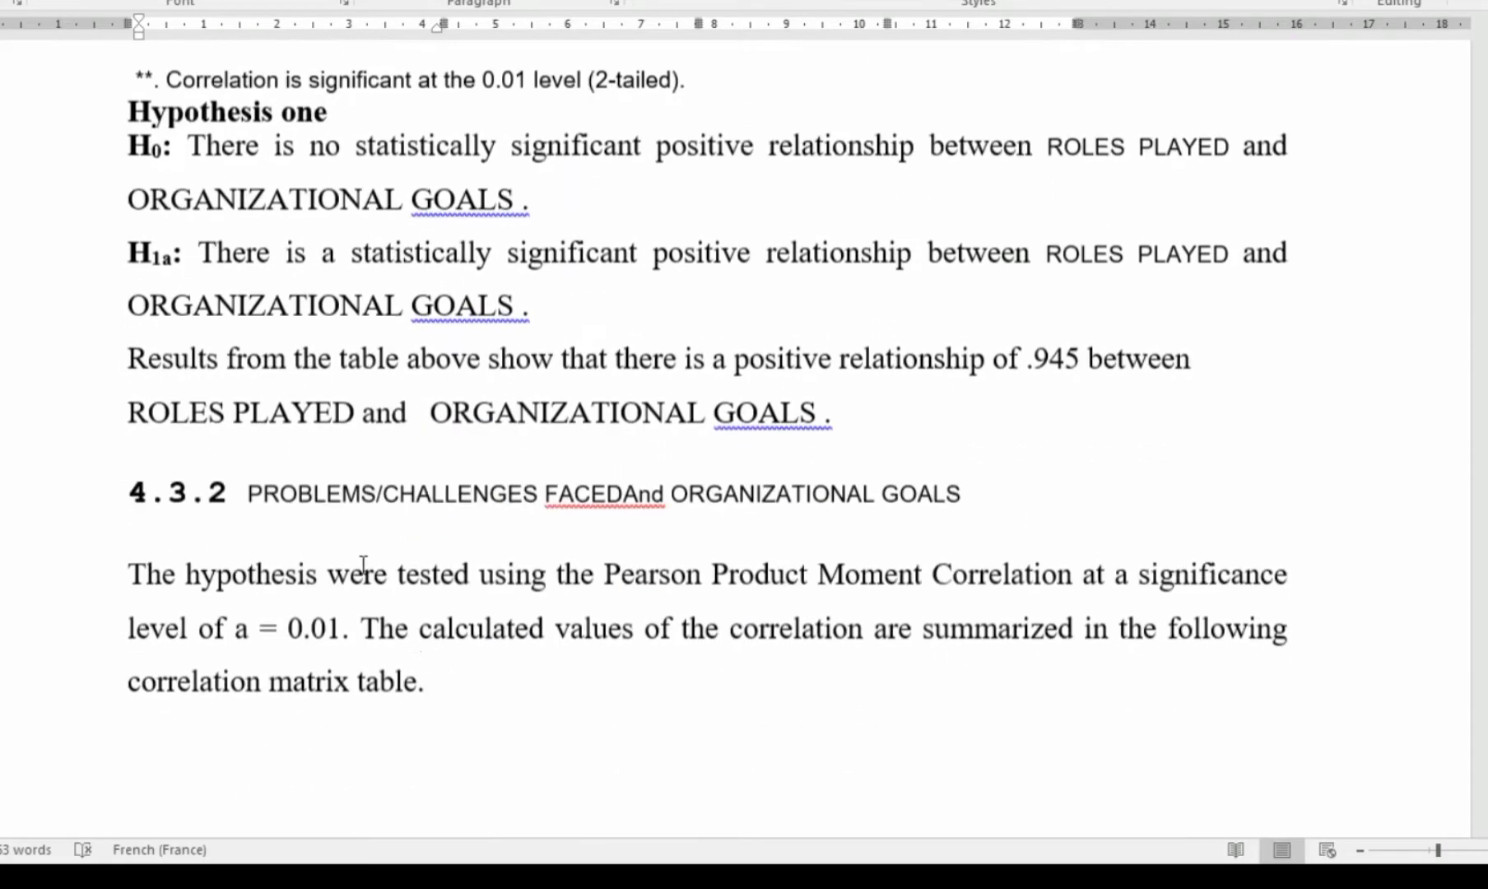
{"action": "scroll", "scroll_direction": "up", "scroll_amount": 3}
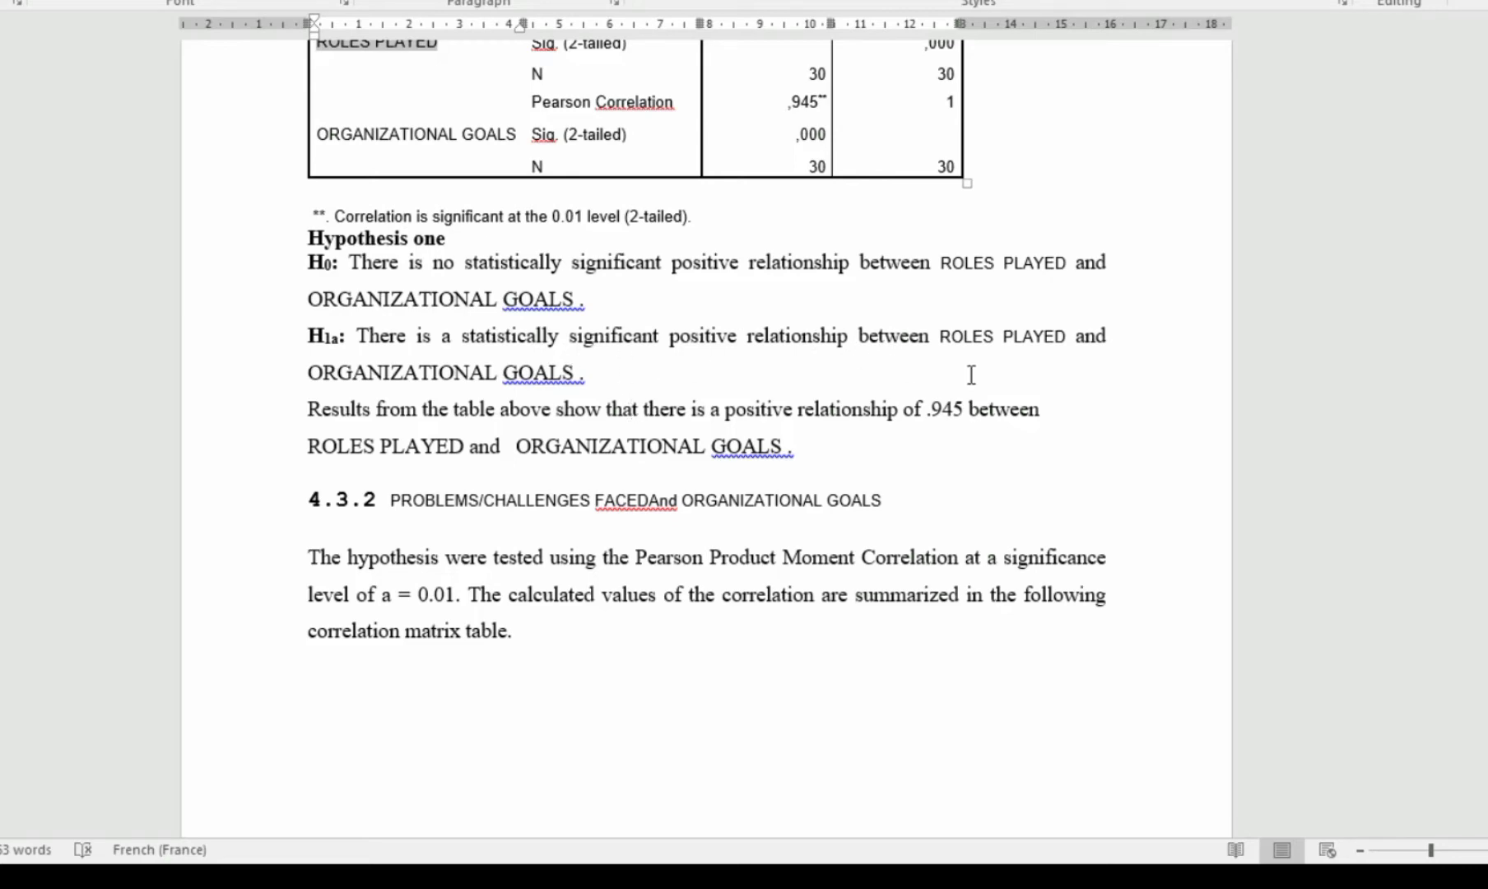
{"action": "scroll", "scroll_direction": "down", "scroll_amount": 3}
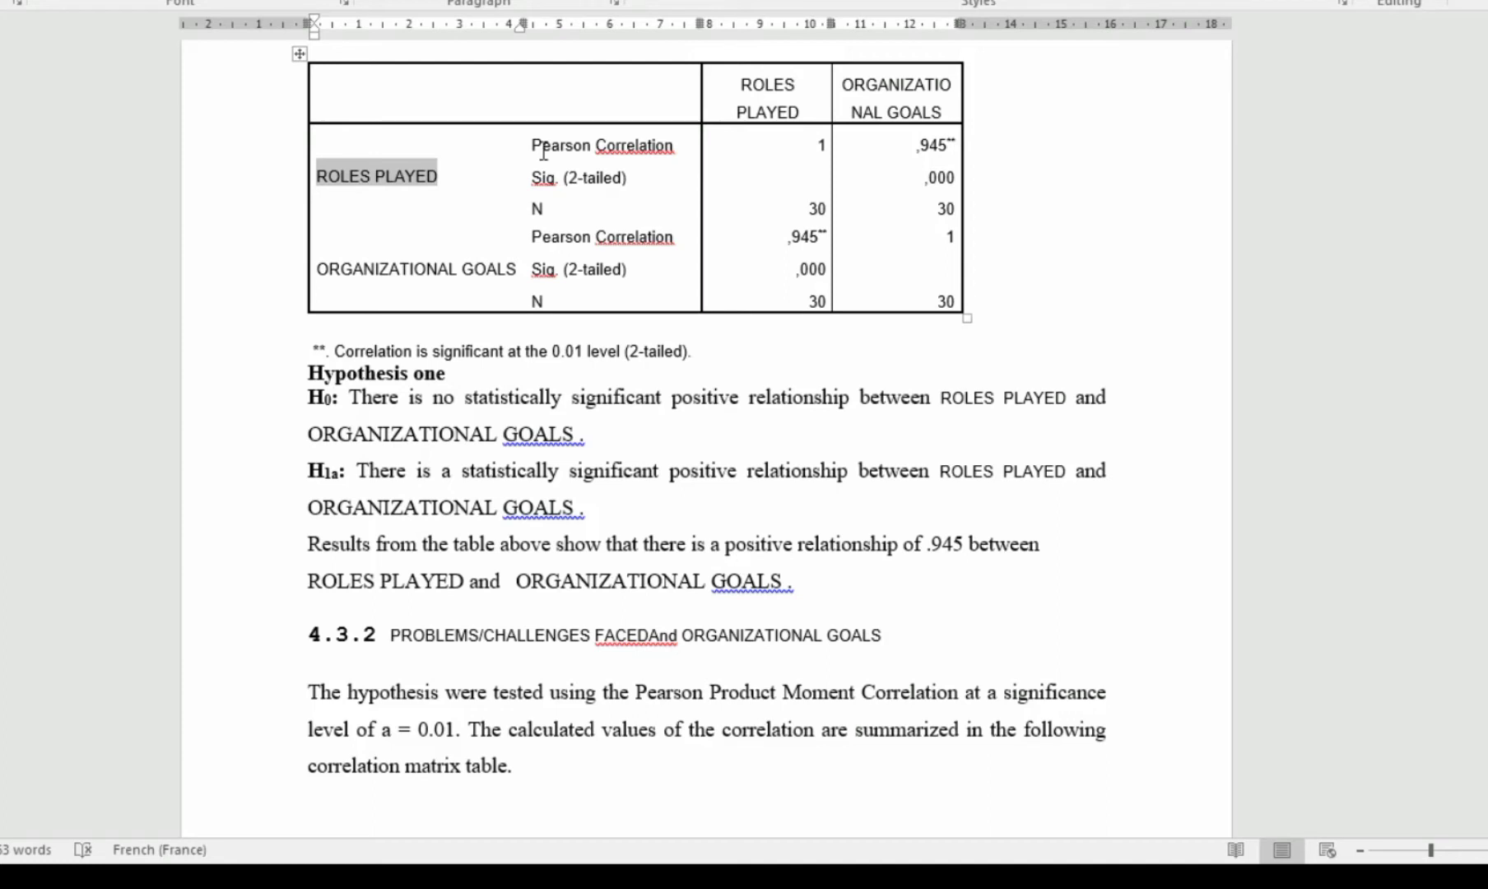
{"action": "double_click", "coordinate": [601, 145]}
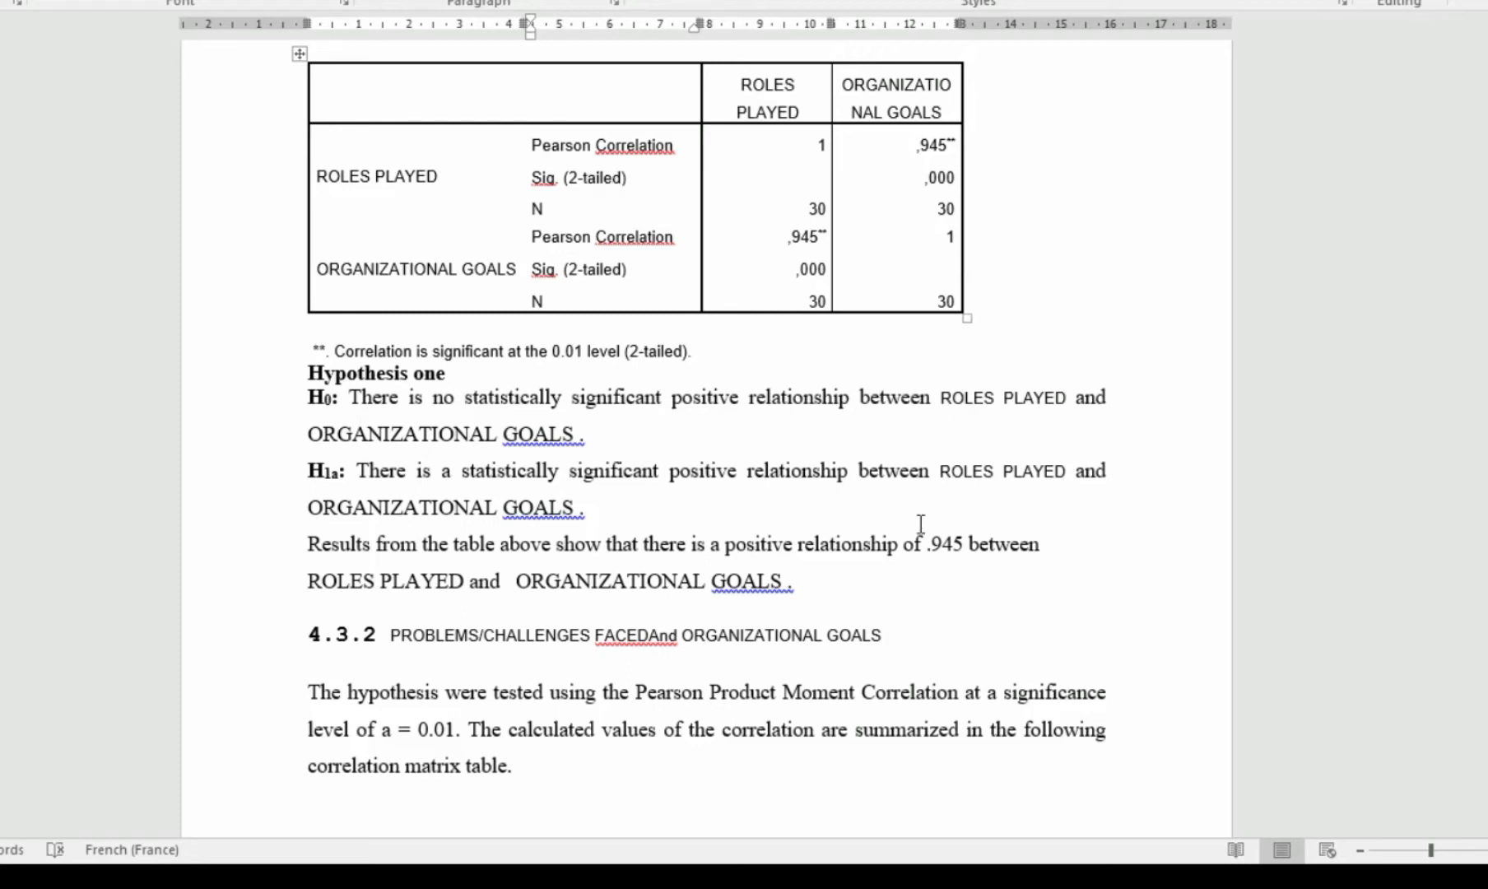
{"action": "double_click", "coordinate": [947, 543]}
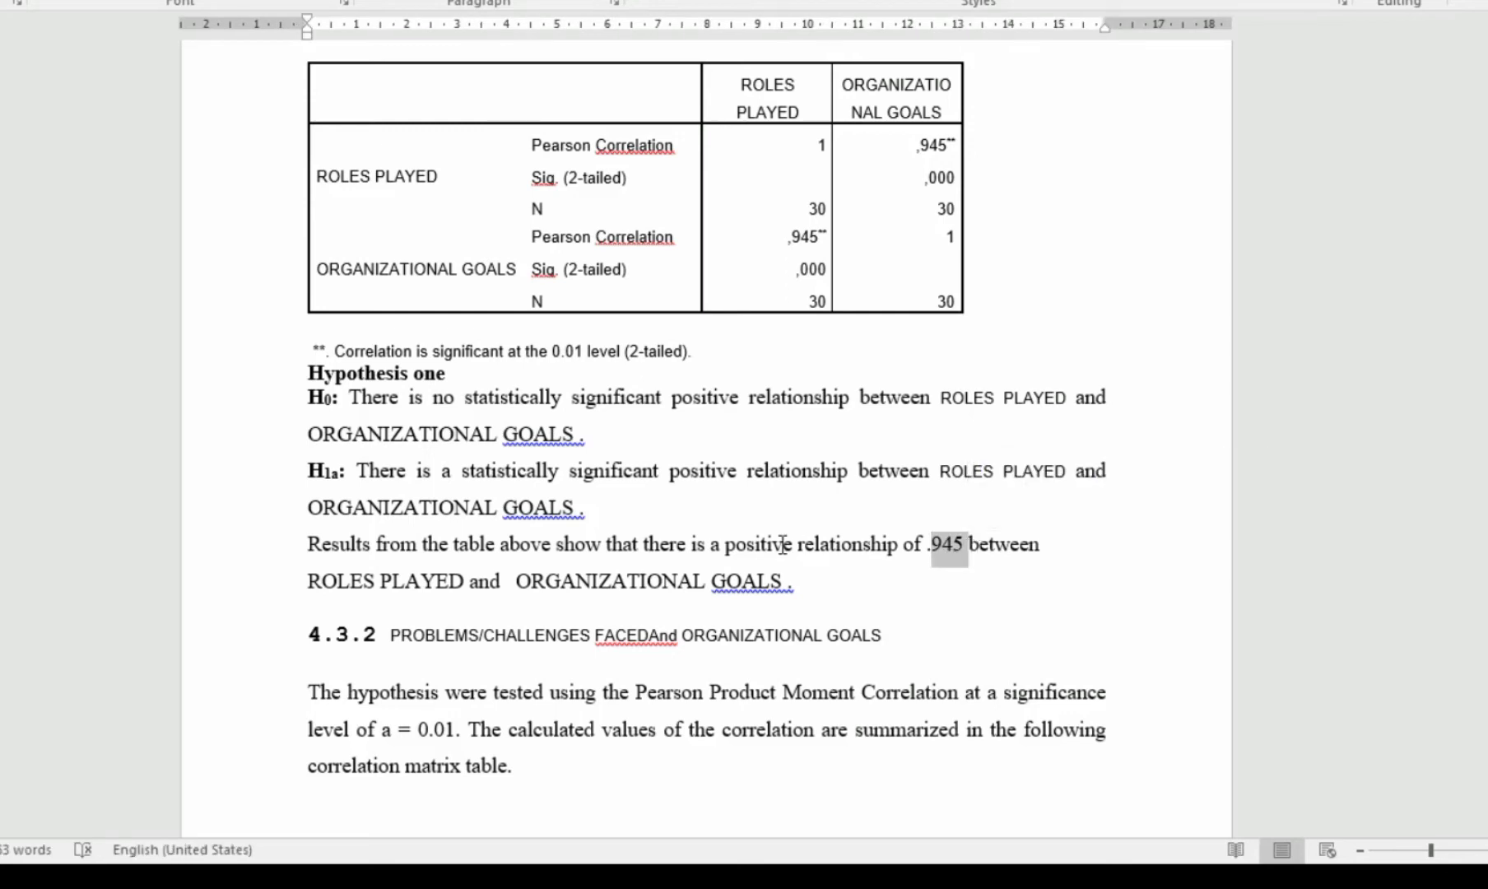
{"action": "left_click_drag", "start_coordinate": [963, 543], "coordinate": [723, 543]}
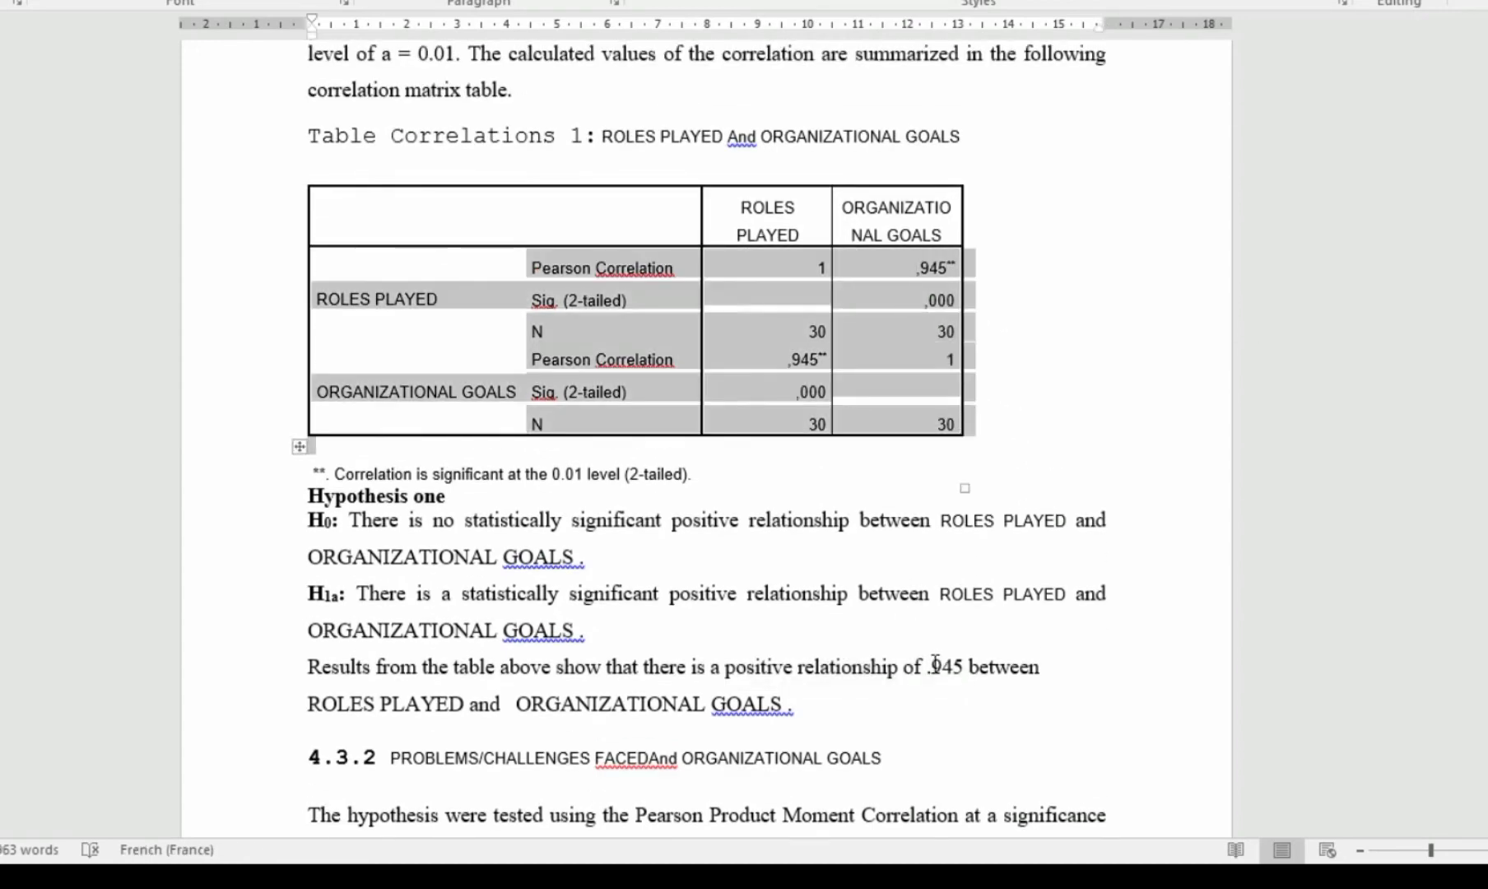
{"action": "scroll", "scroll_direction": "down", "scroll_amount": 3}
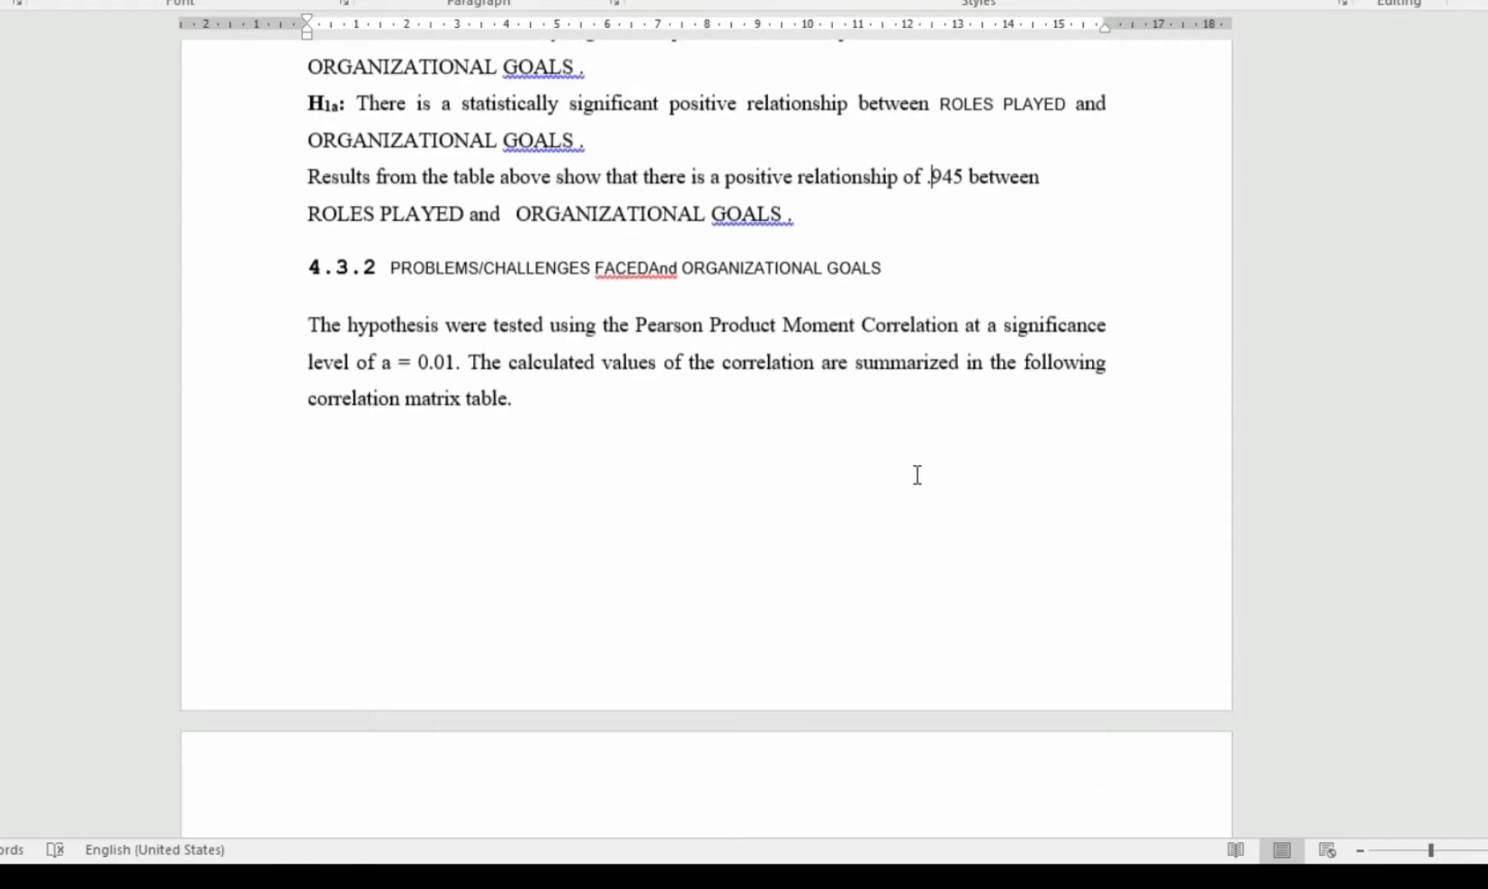
{"action": "scroll", "scroll_direction": "down", "scroll_amount": 3}
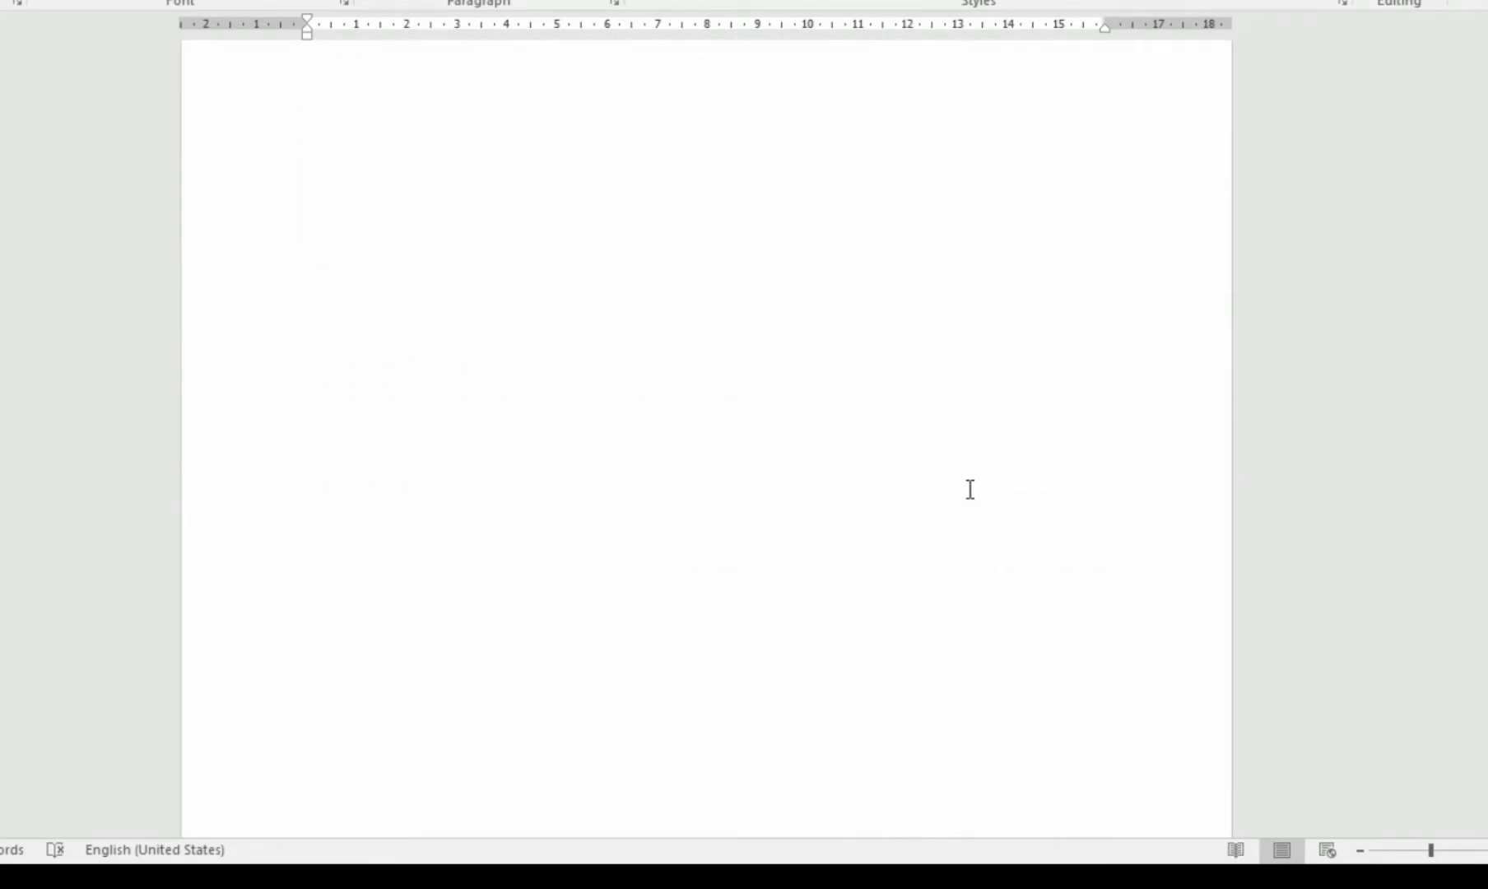
{"action": "scroll", "scroll_direction": "down", "scroll_amount": 3}
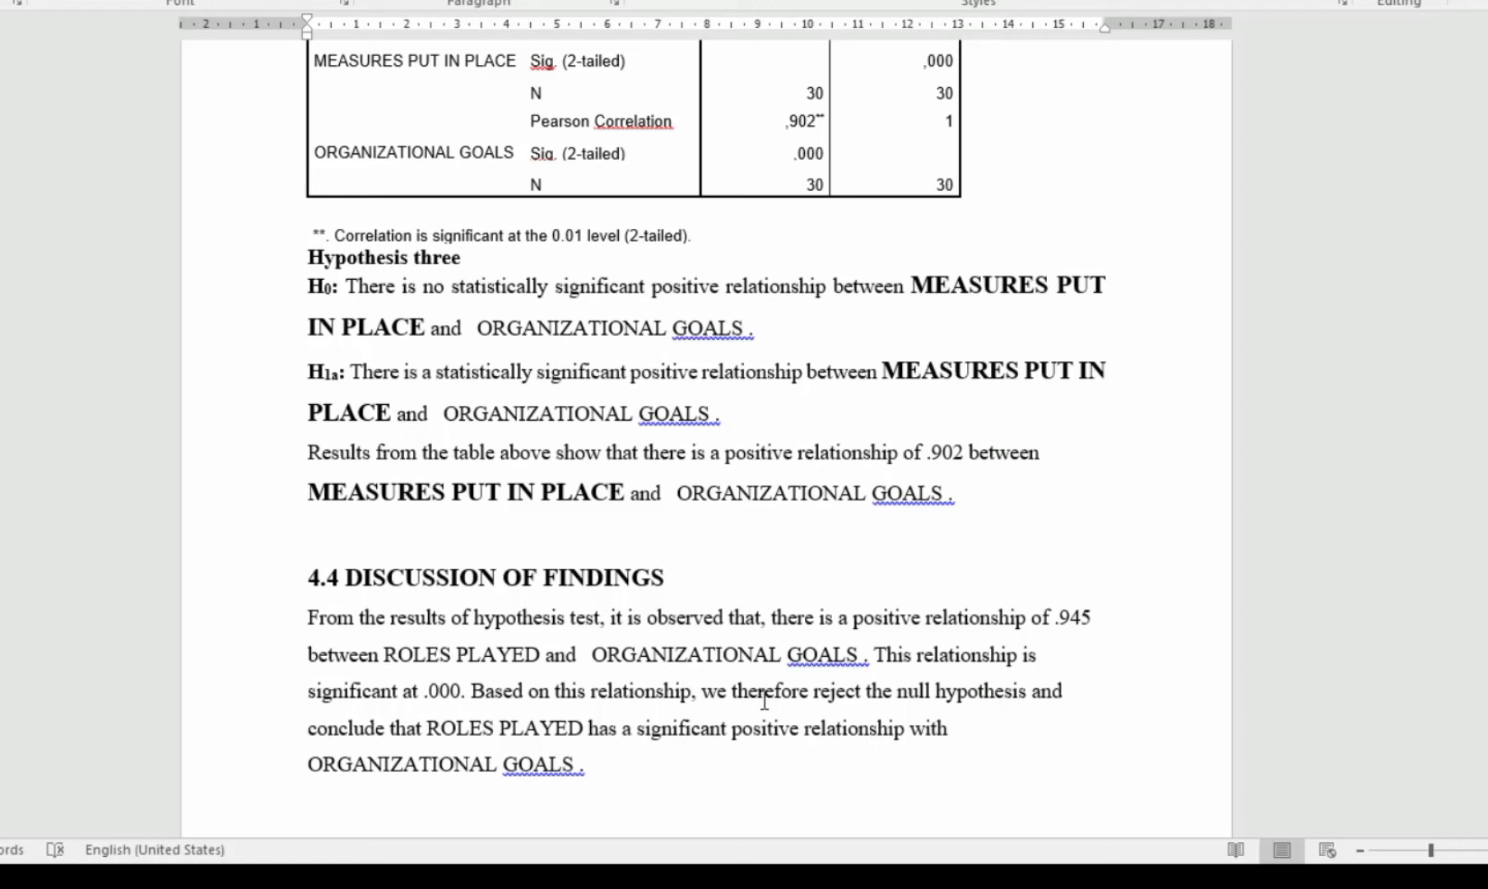
{"action": "mouse_move", "coordinate": [264, 767]}
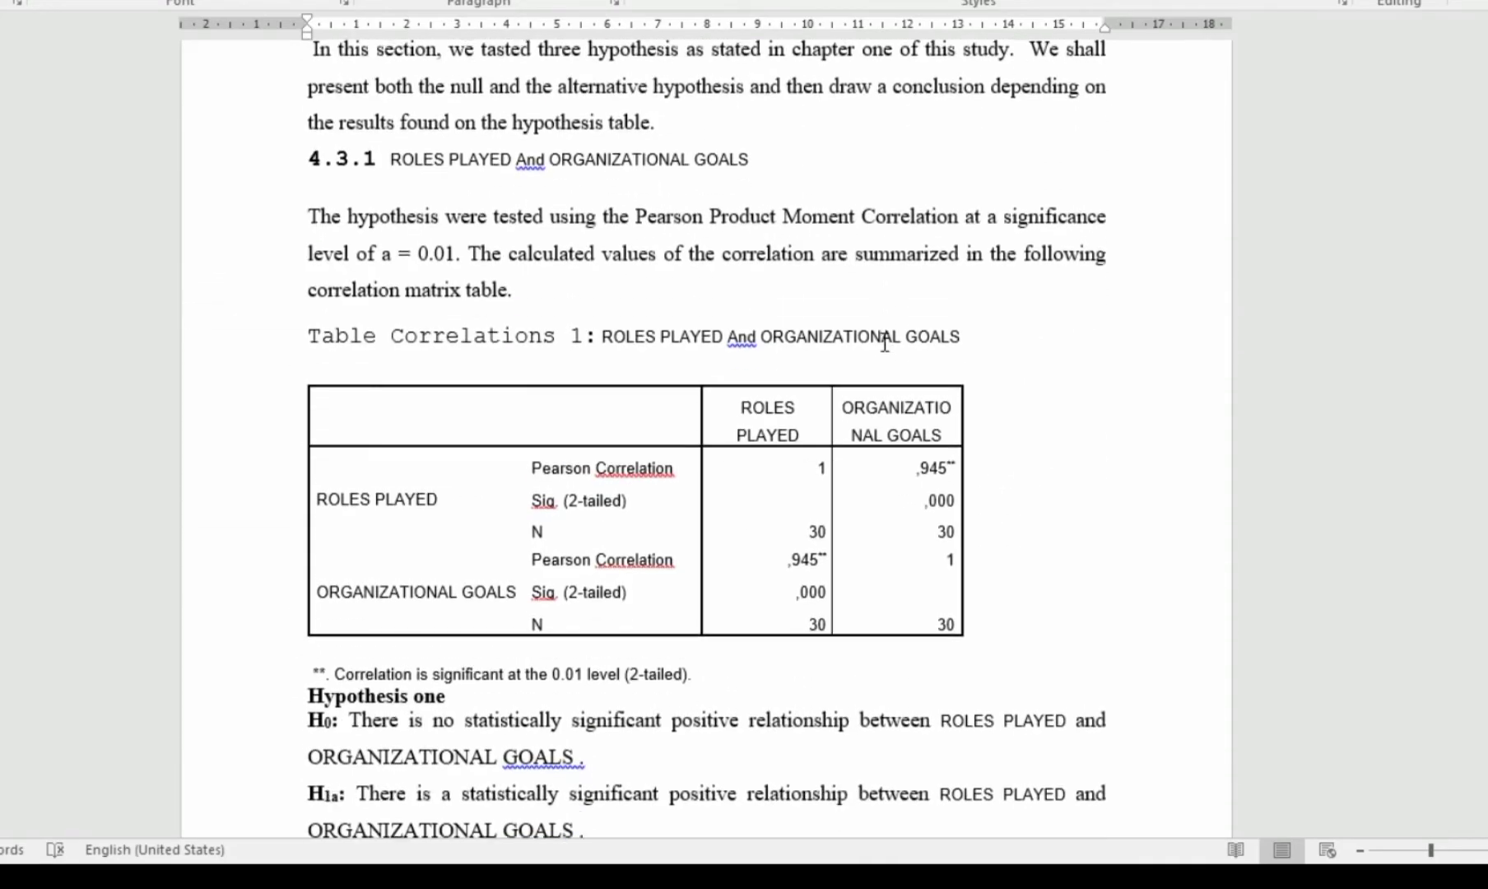
{"action": "scroll", "scroll_direction": "down", "scroll_amount": 3}
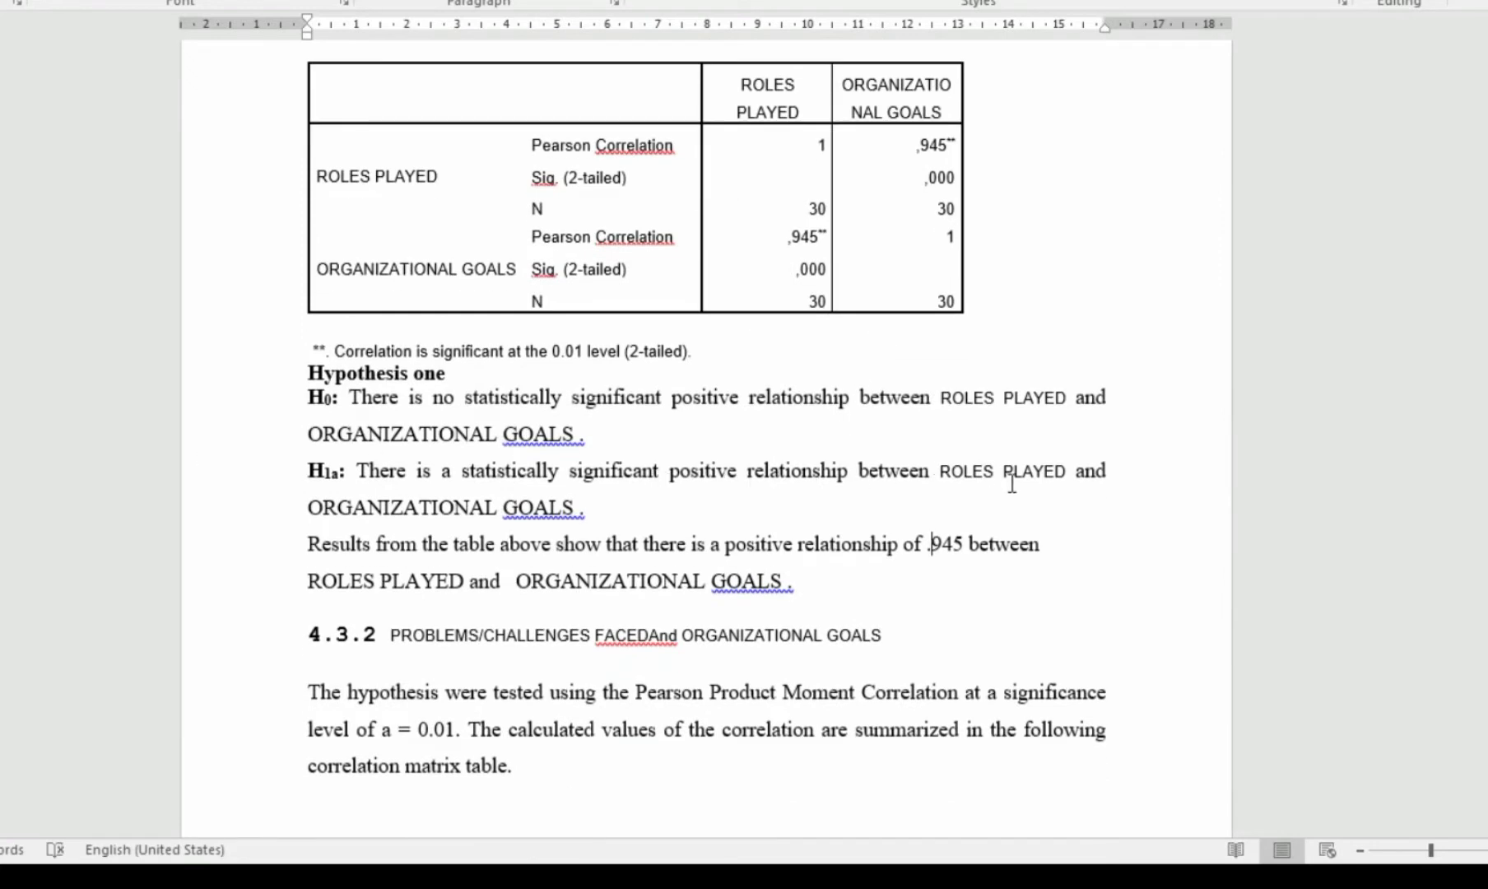
{"action": "mouse_move", "coordinate": [607, 490]}
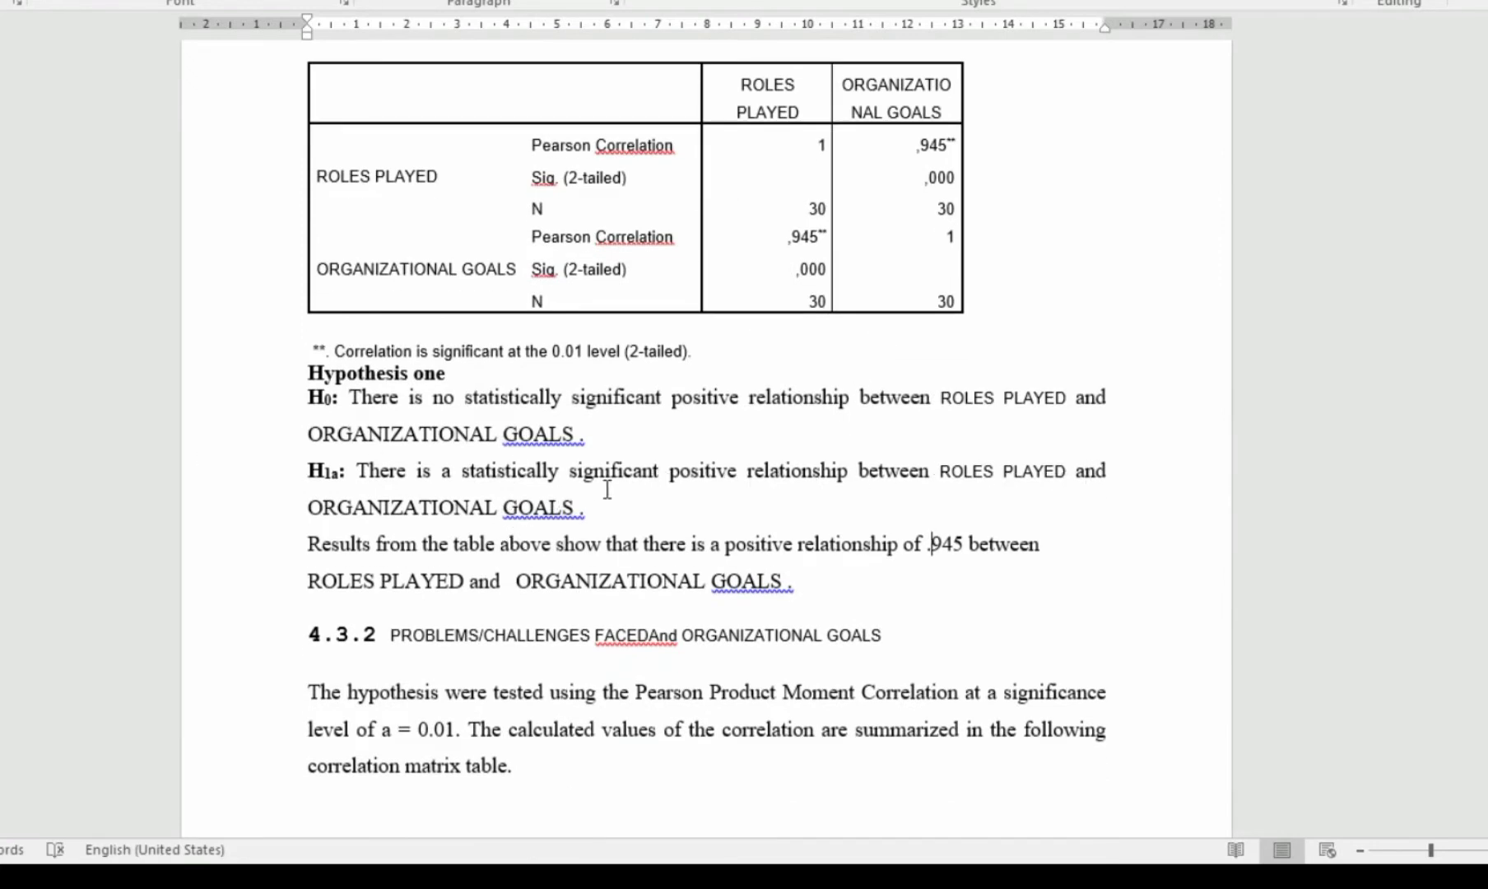
{"action": "scroll", "scroll_direction": "down", "scroll_amount": 3}
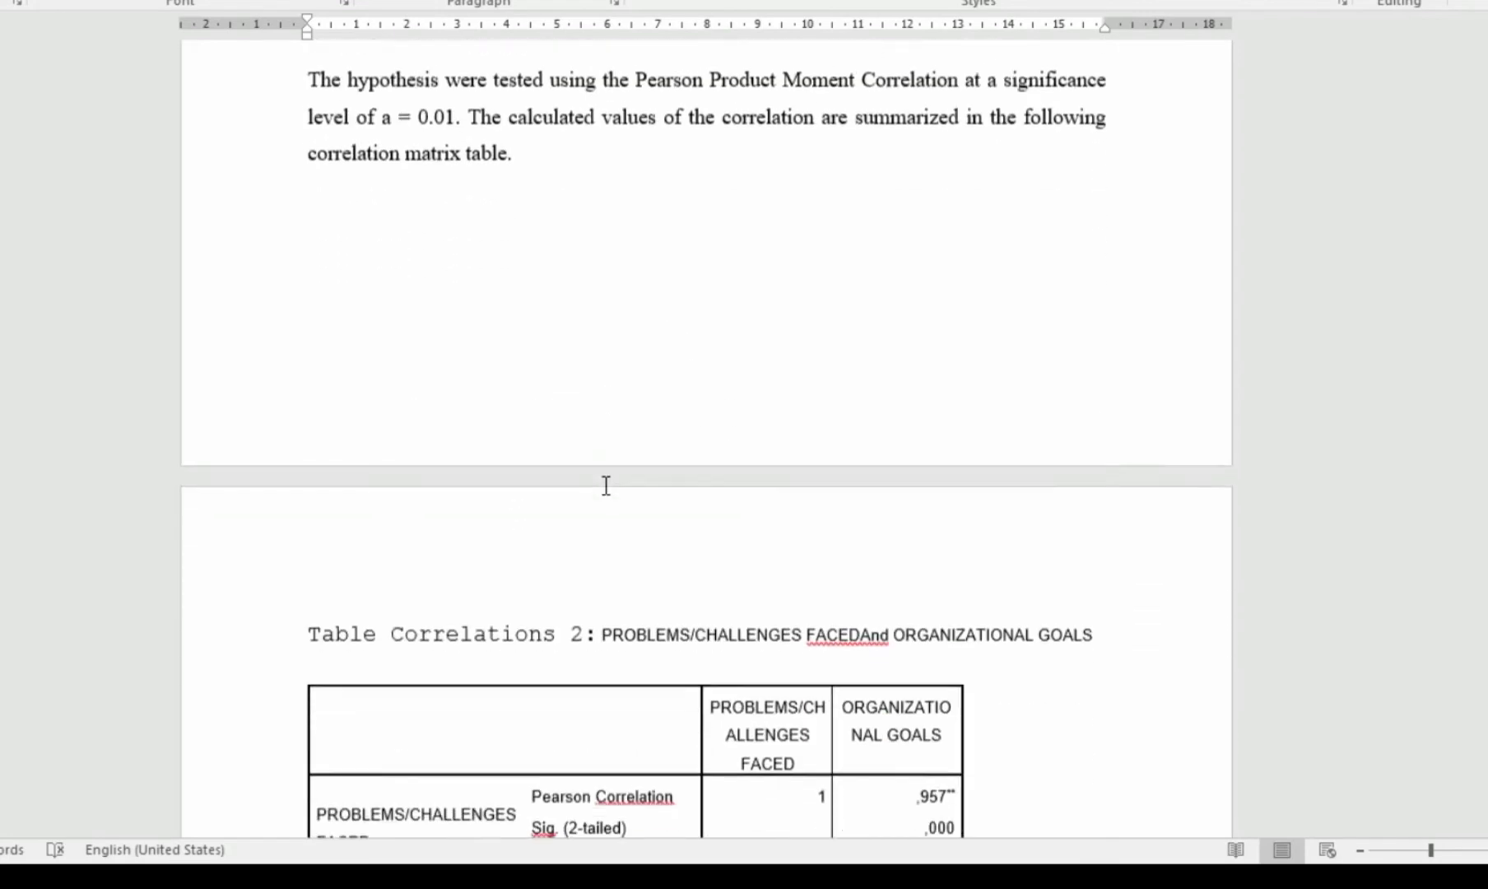
{"action": "scroll", "scroll_direction": "down", "scroll_amount": 3}
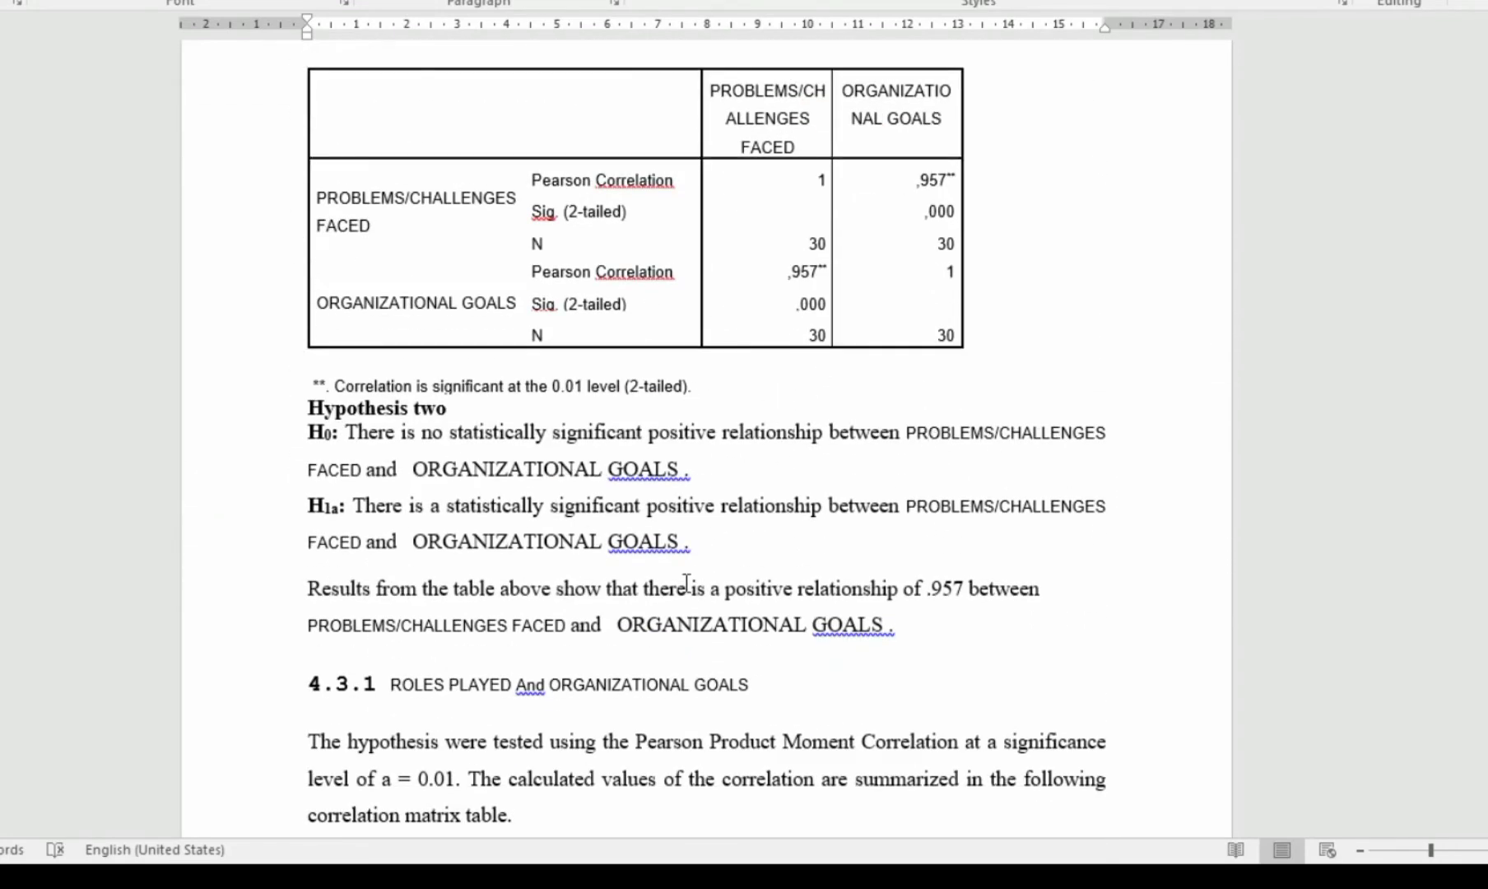
{"action": "scroll", "scroll_direction": "down", "scroll_amount": 3}
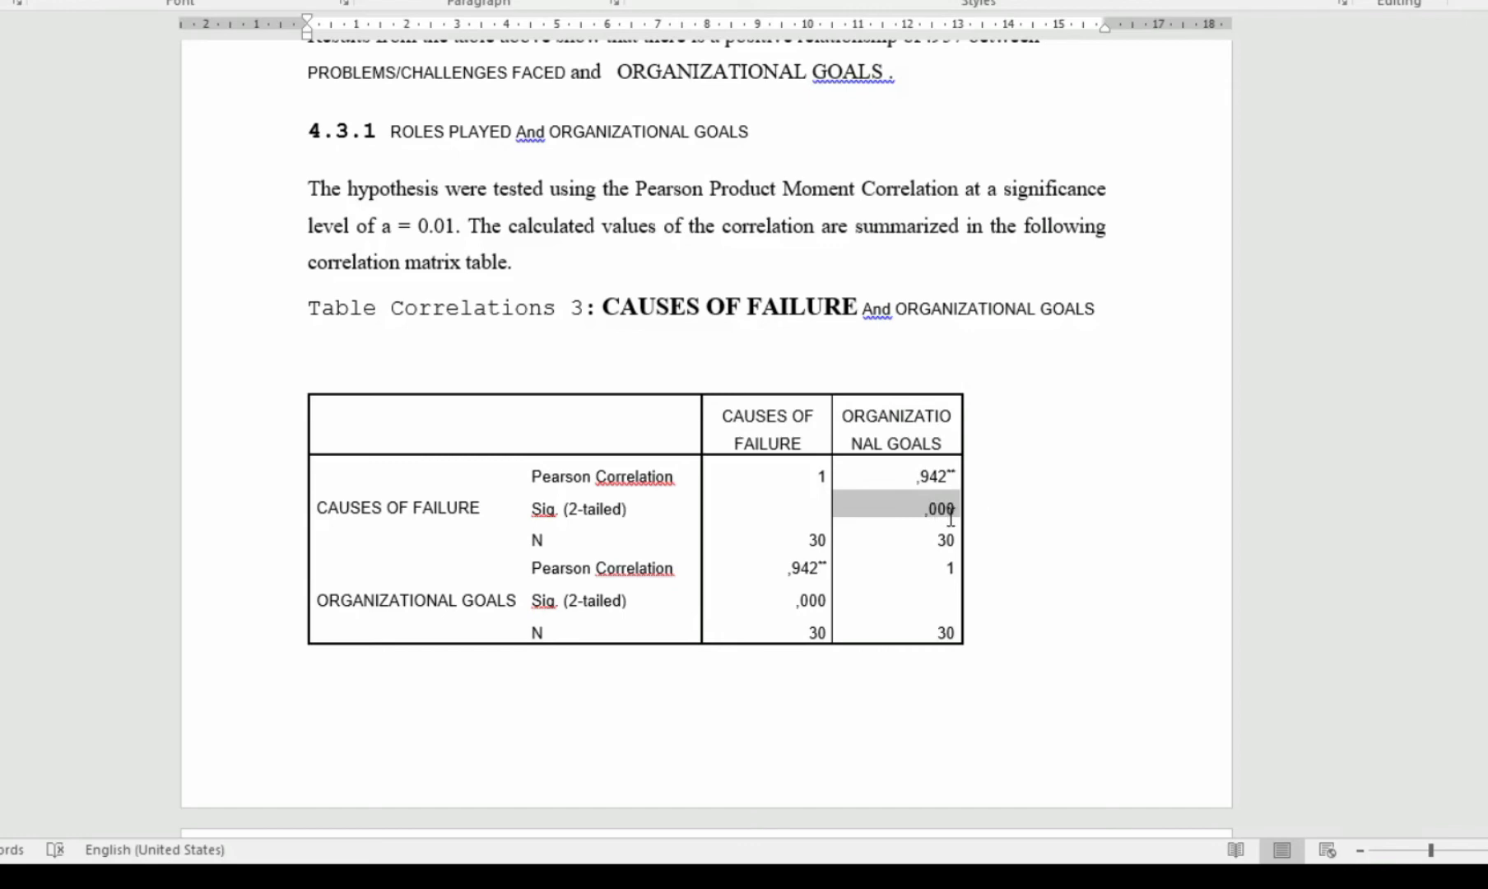
{"action": "scroll", "scroll_direction": "down", "scroll_amount": 3}
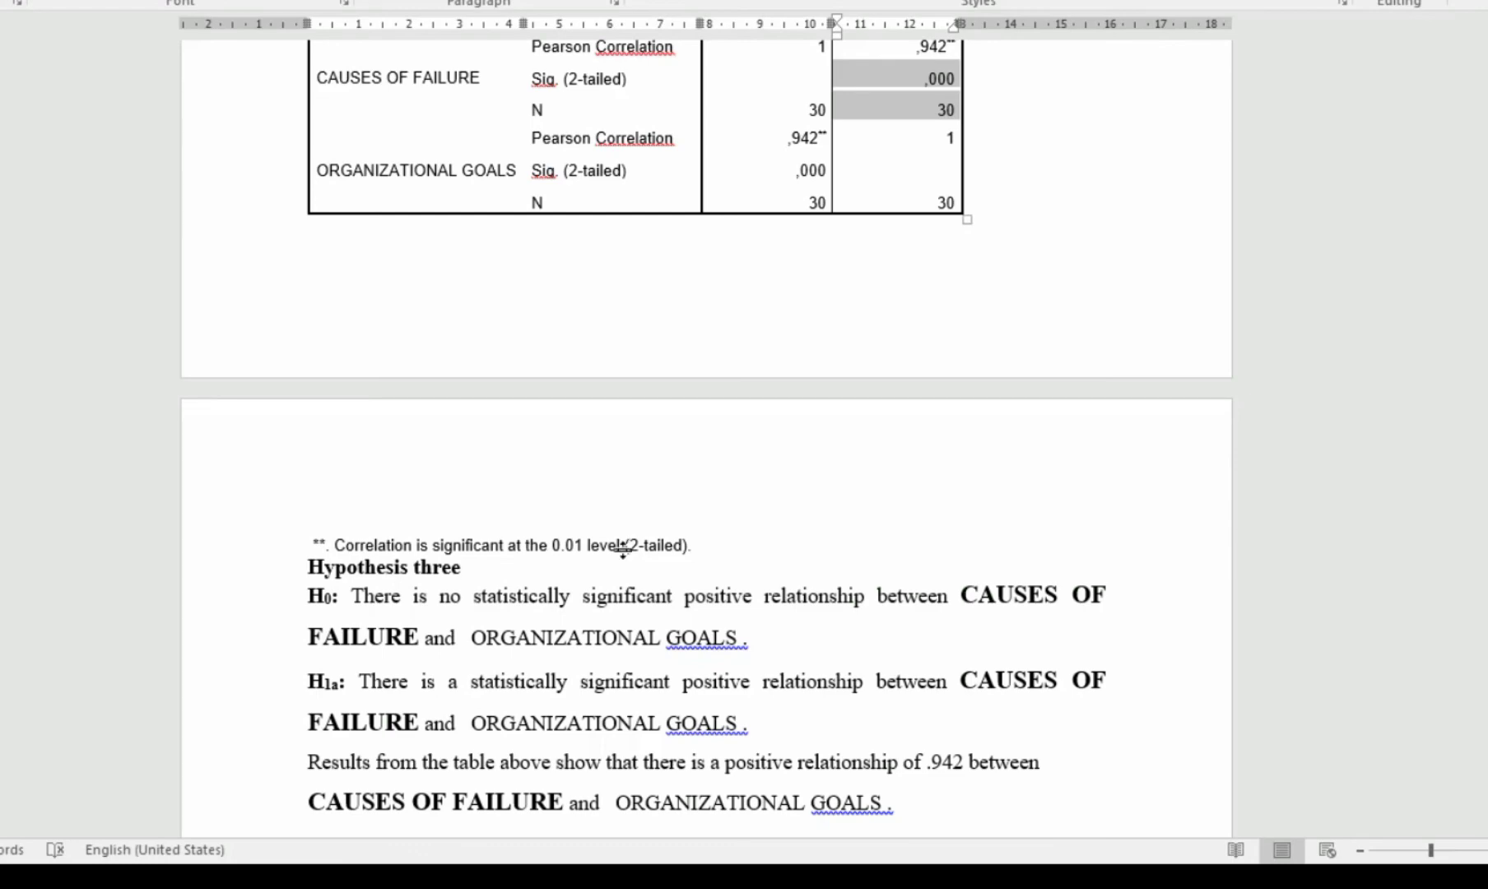
{"action": "mouse_move", "coordinate": [576, 543]}
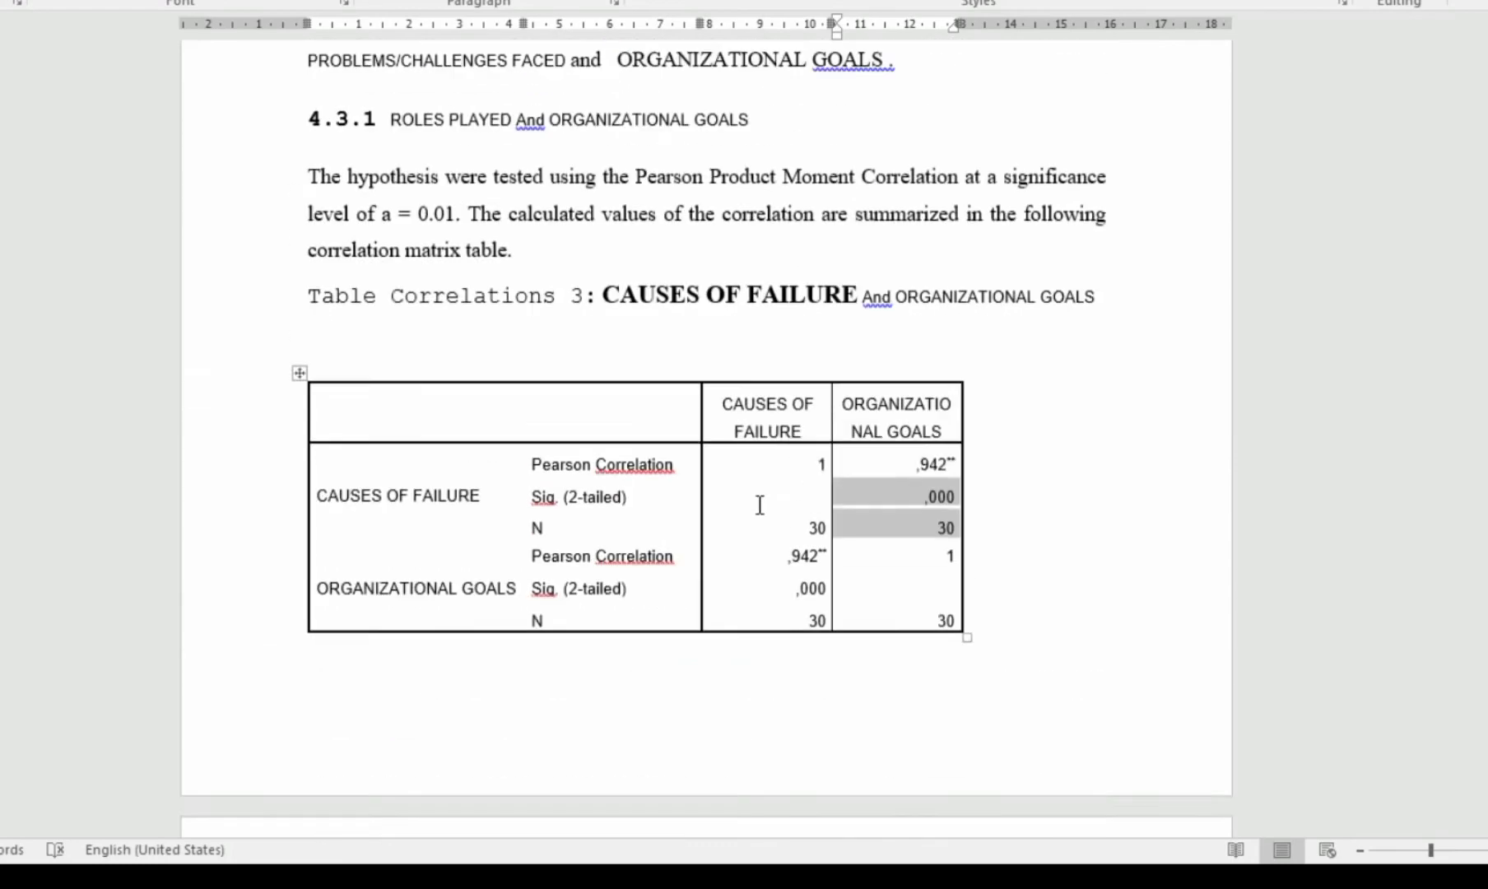
{"action": "scroll", "scroll_direction": "down", "scroll_amount": 3}
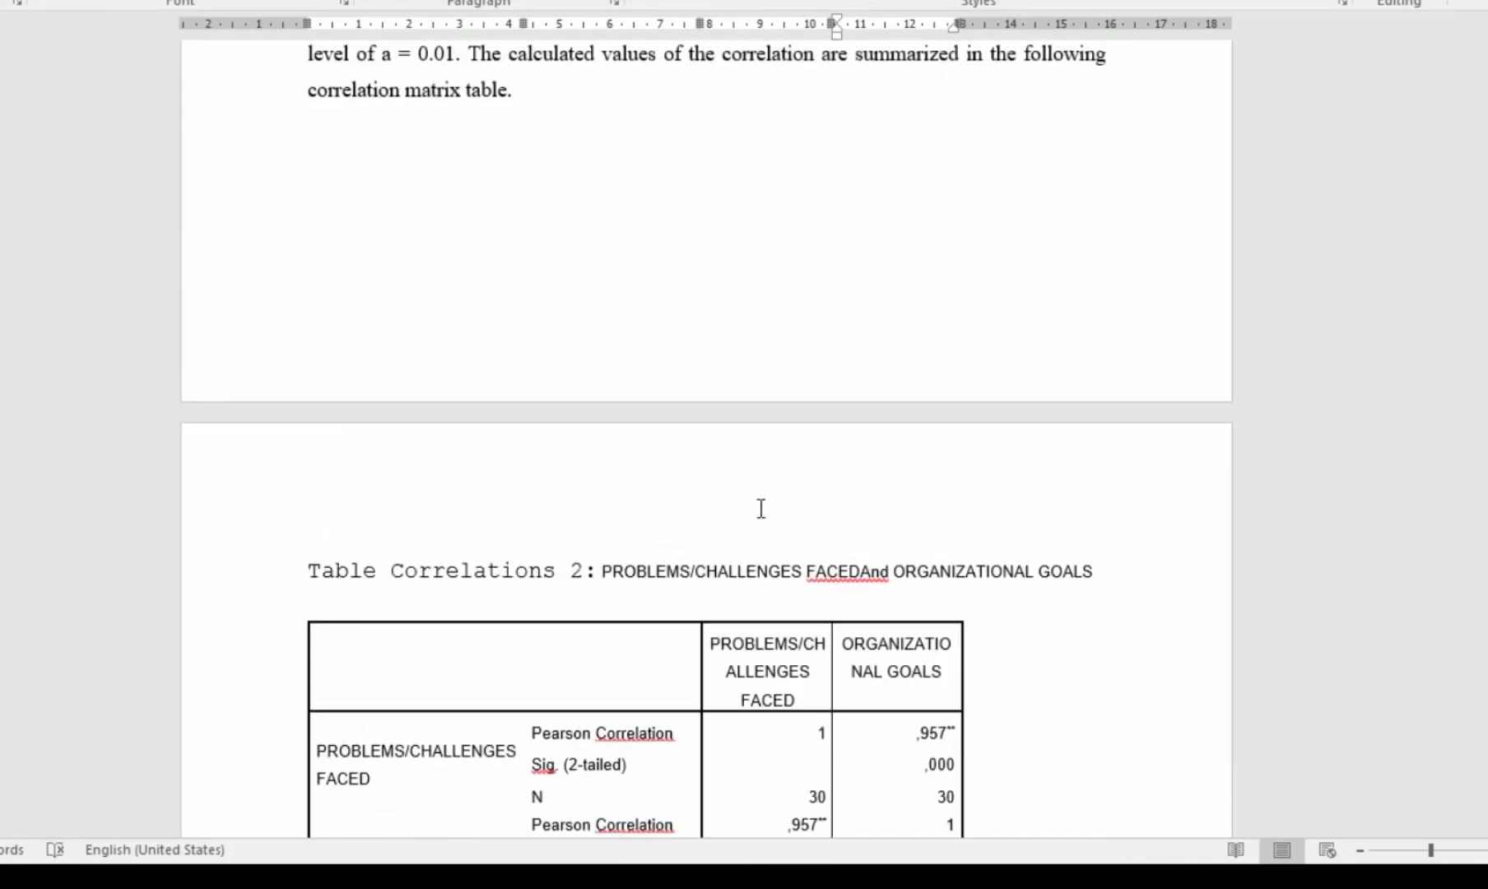
{"action": "mouse_move", "coordinate": [780, 493]}
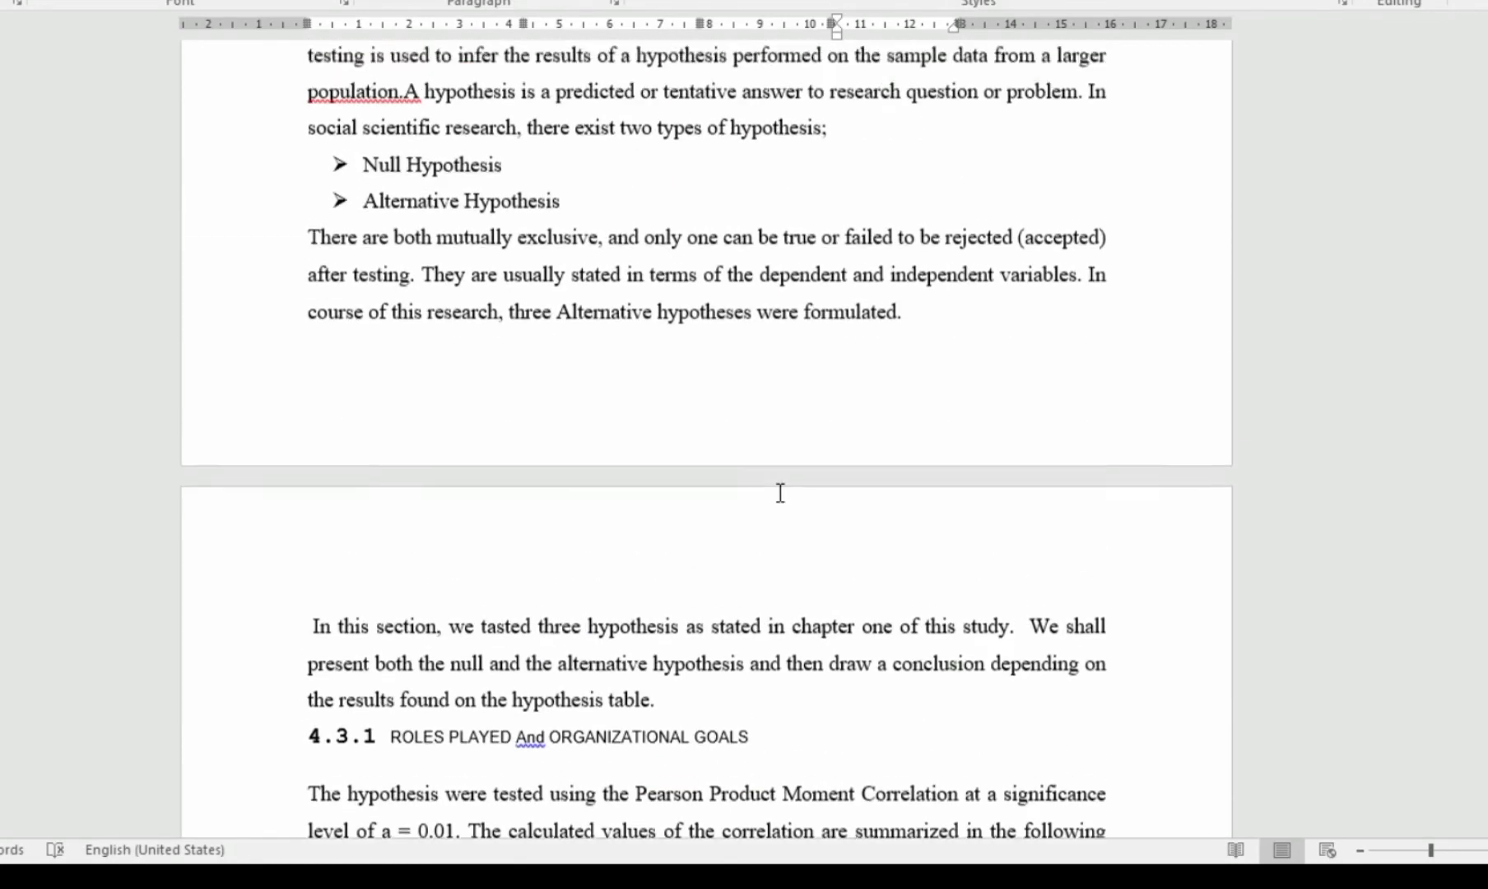
{"action": "scroll", "scroll_direction": "down", "scroll_amount": 3}
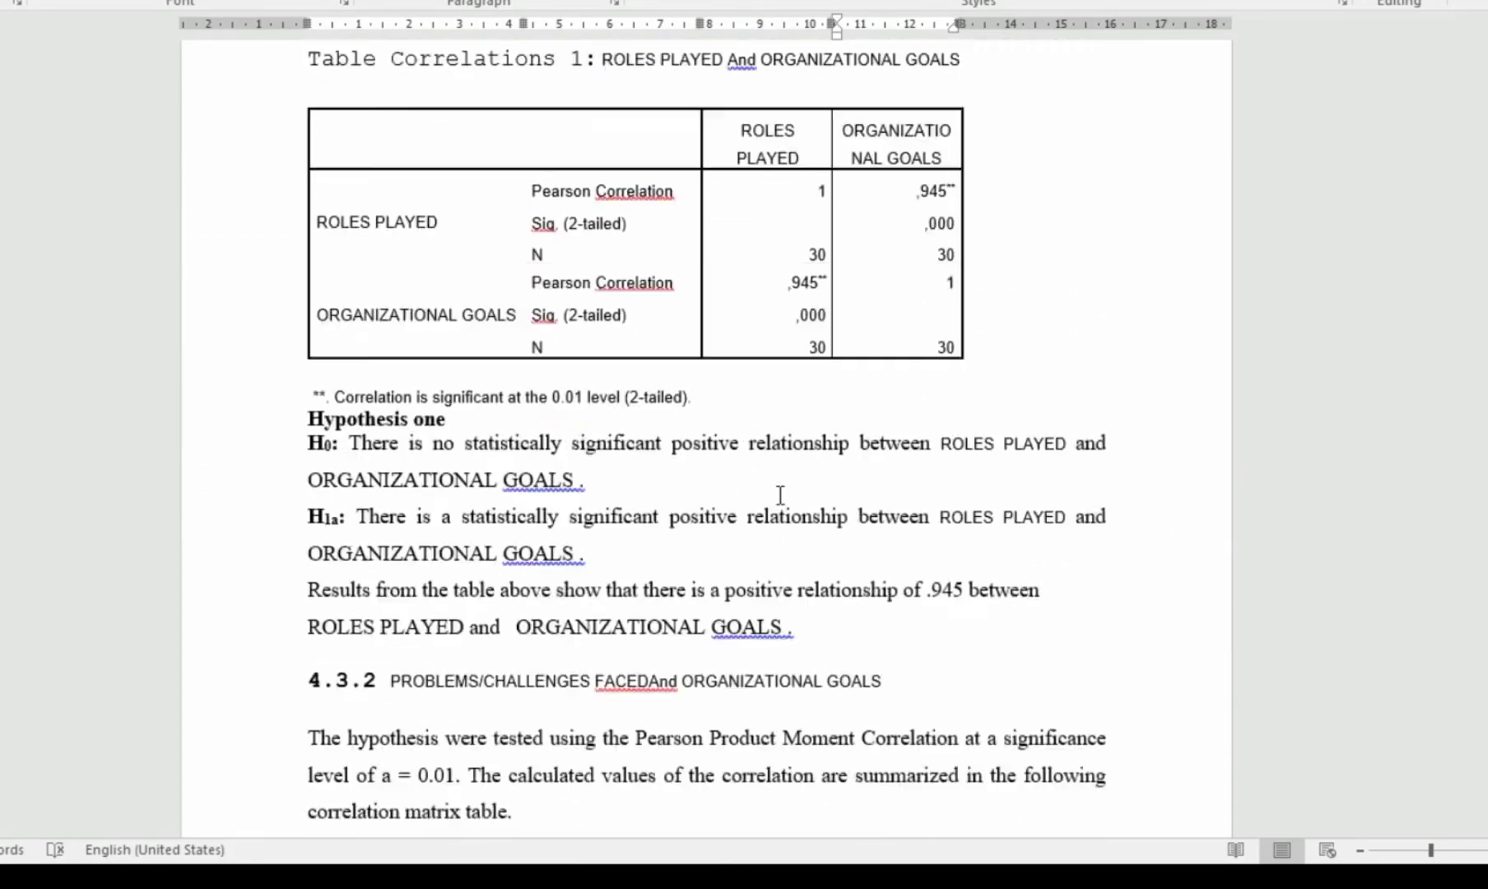
{"action": "scroll", "scroll_direction": "down", "scroll_amount": 3}
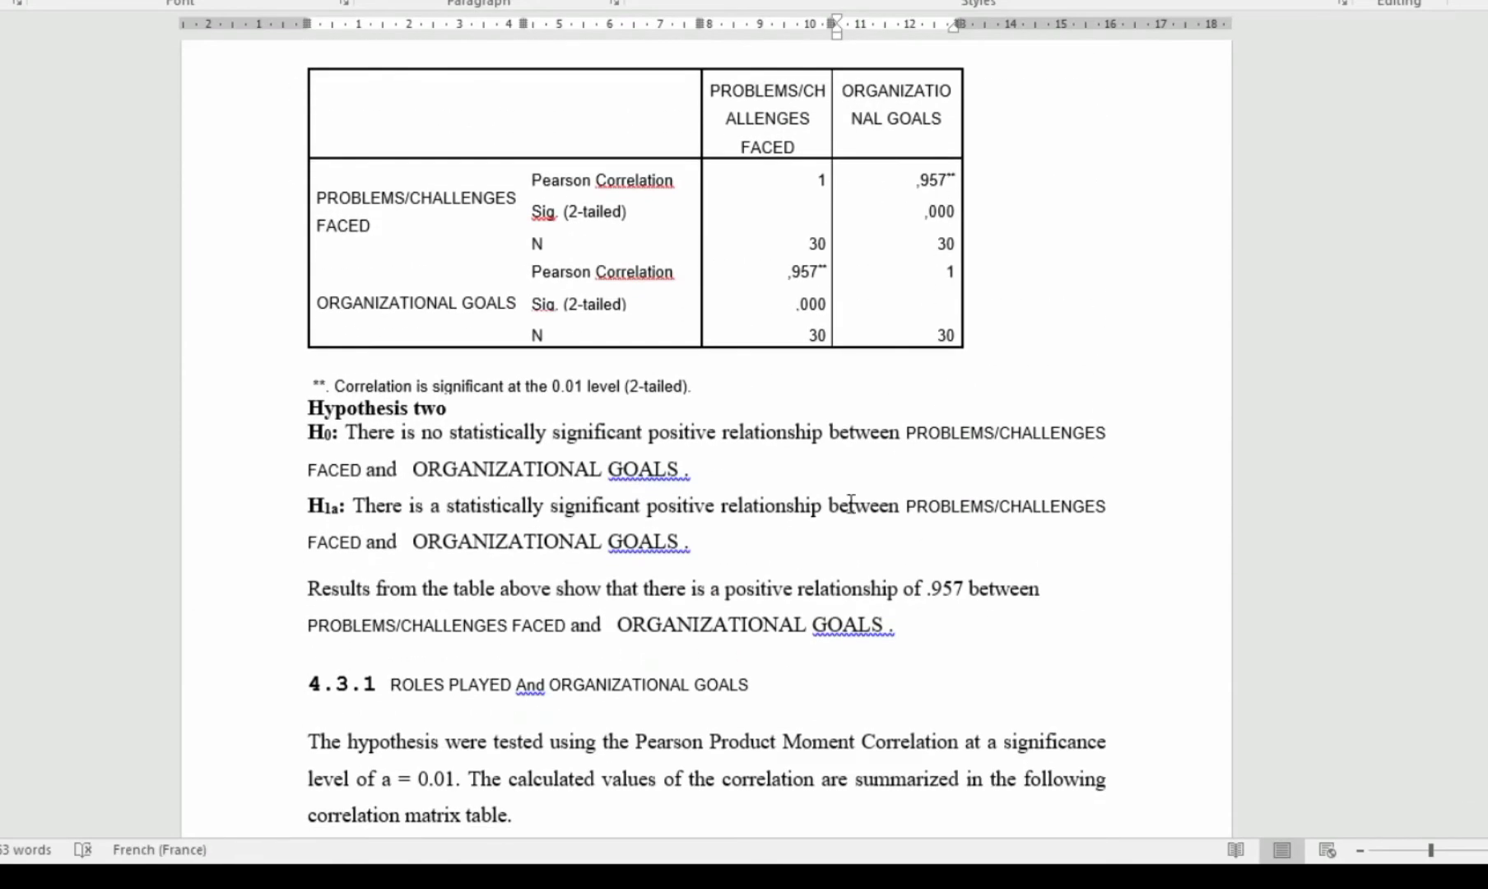
{"action": "scroll", "scroll_direction": "down", "scroll_amount": 3}
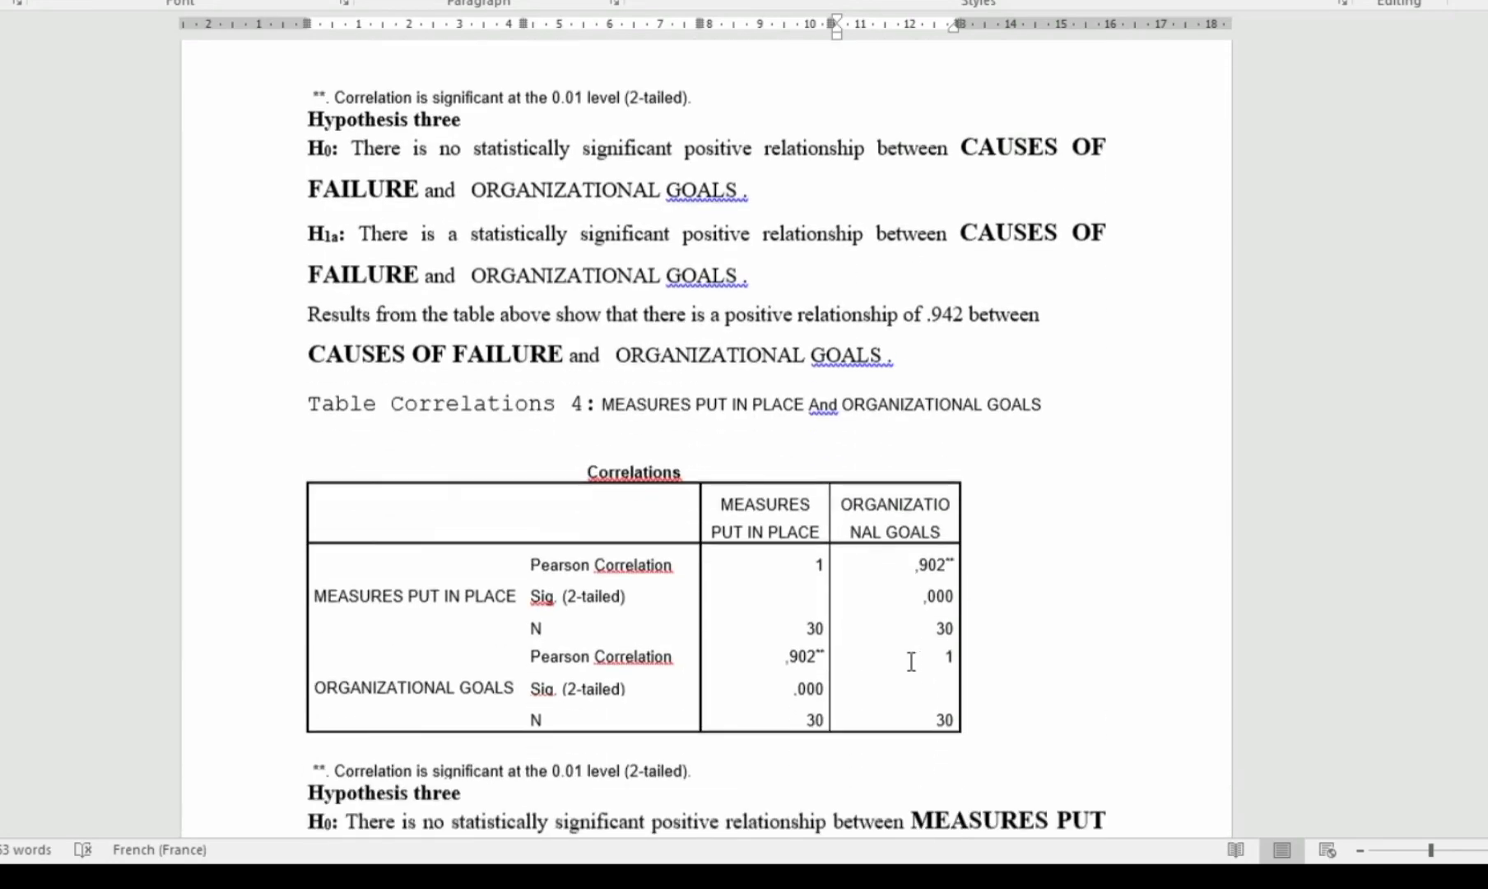